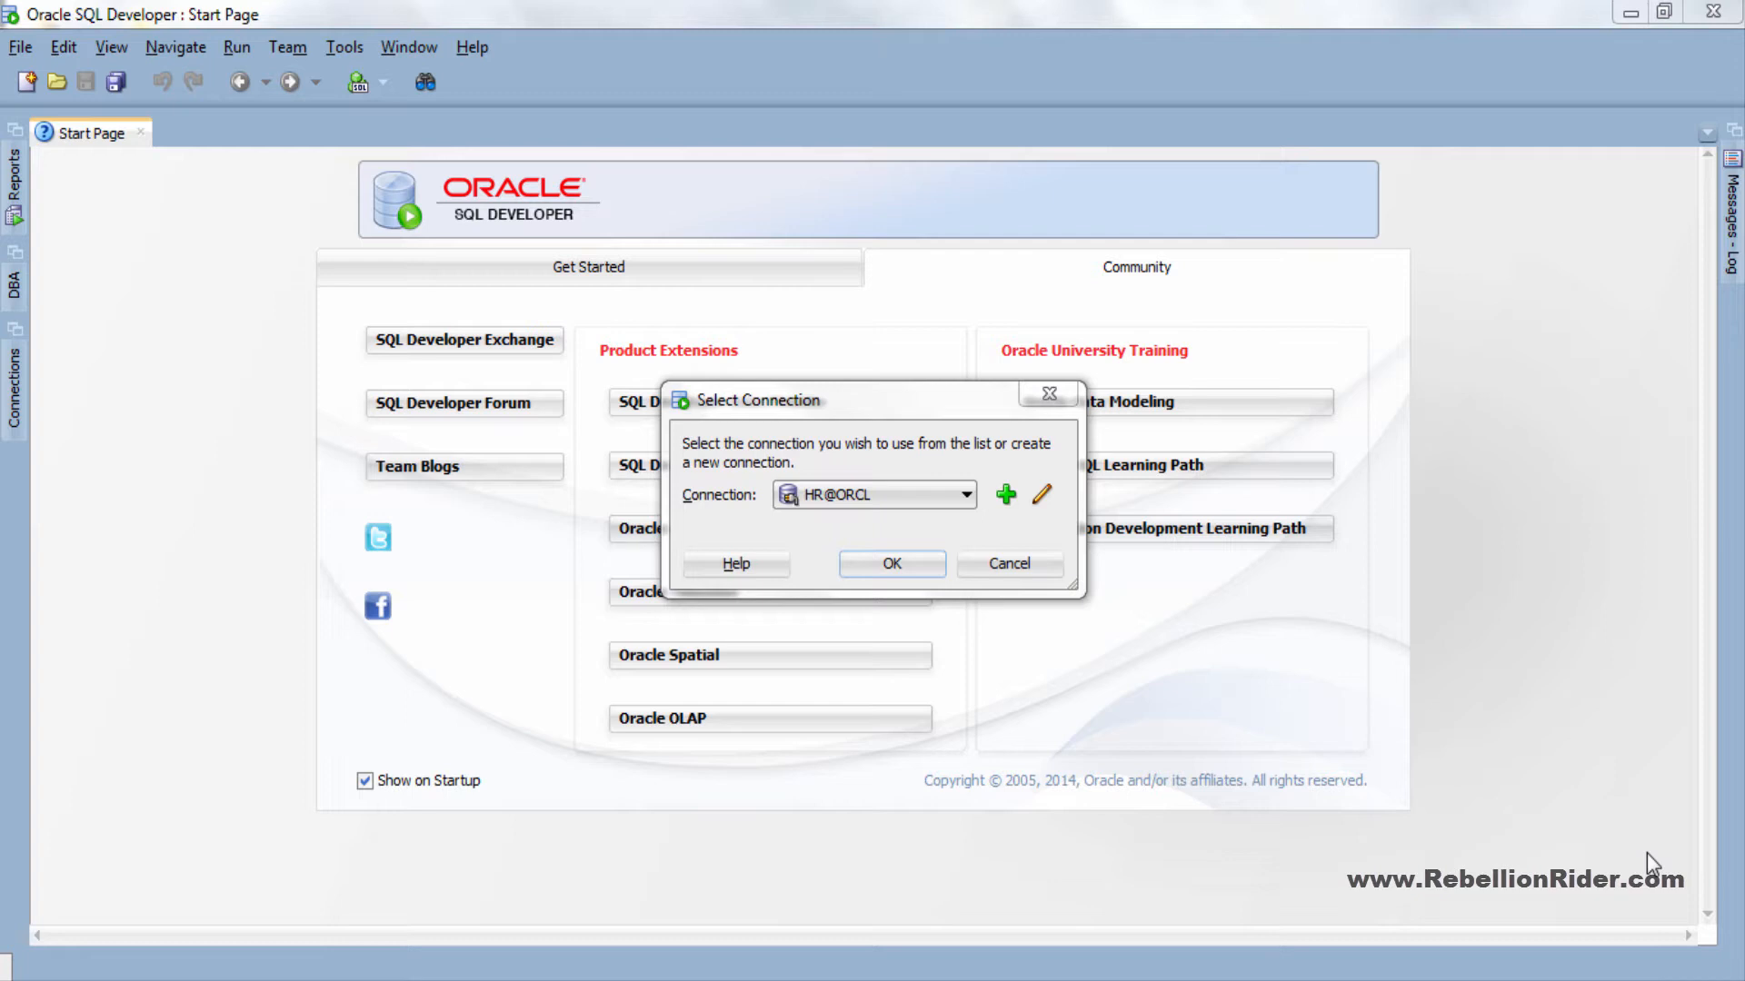
# Step: Choose the sys@ORCL connection in the Select Connection dialog for the new worksheet
pyautogui.click(963, 495)
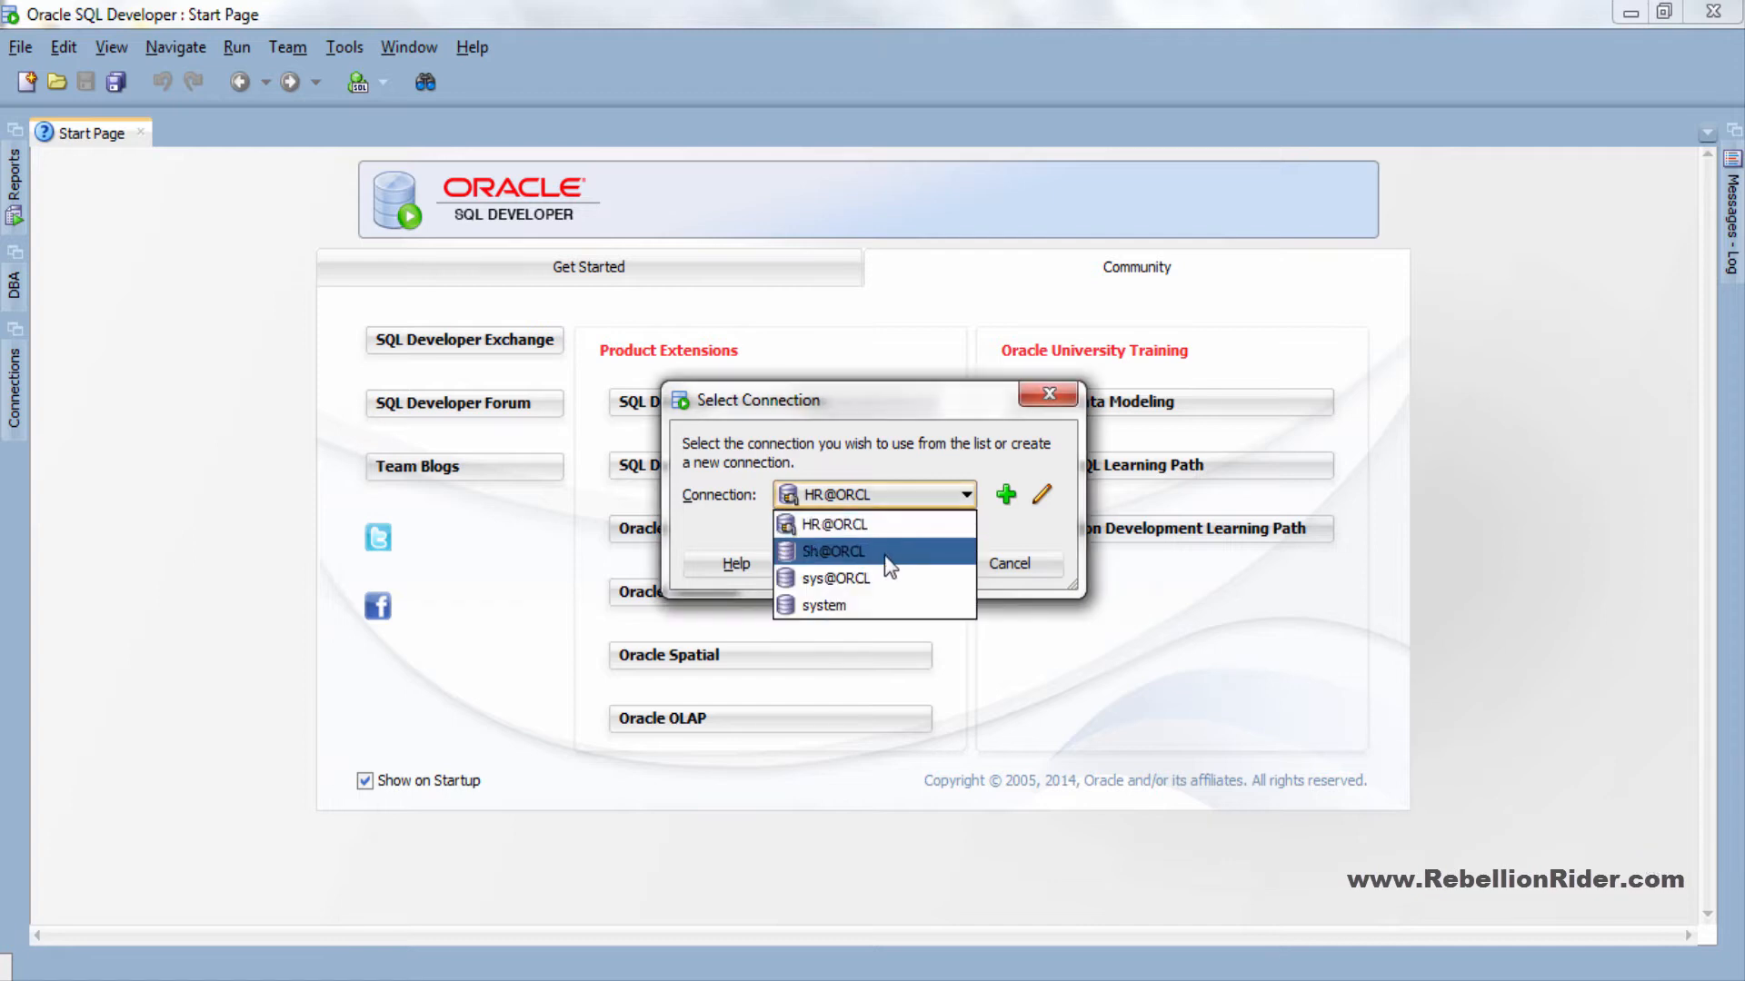
pyautogui.click(834, 578)
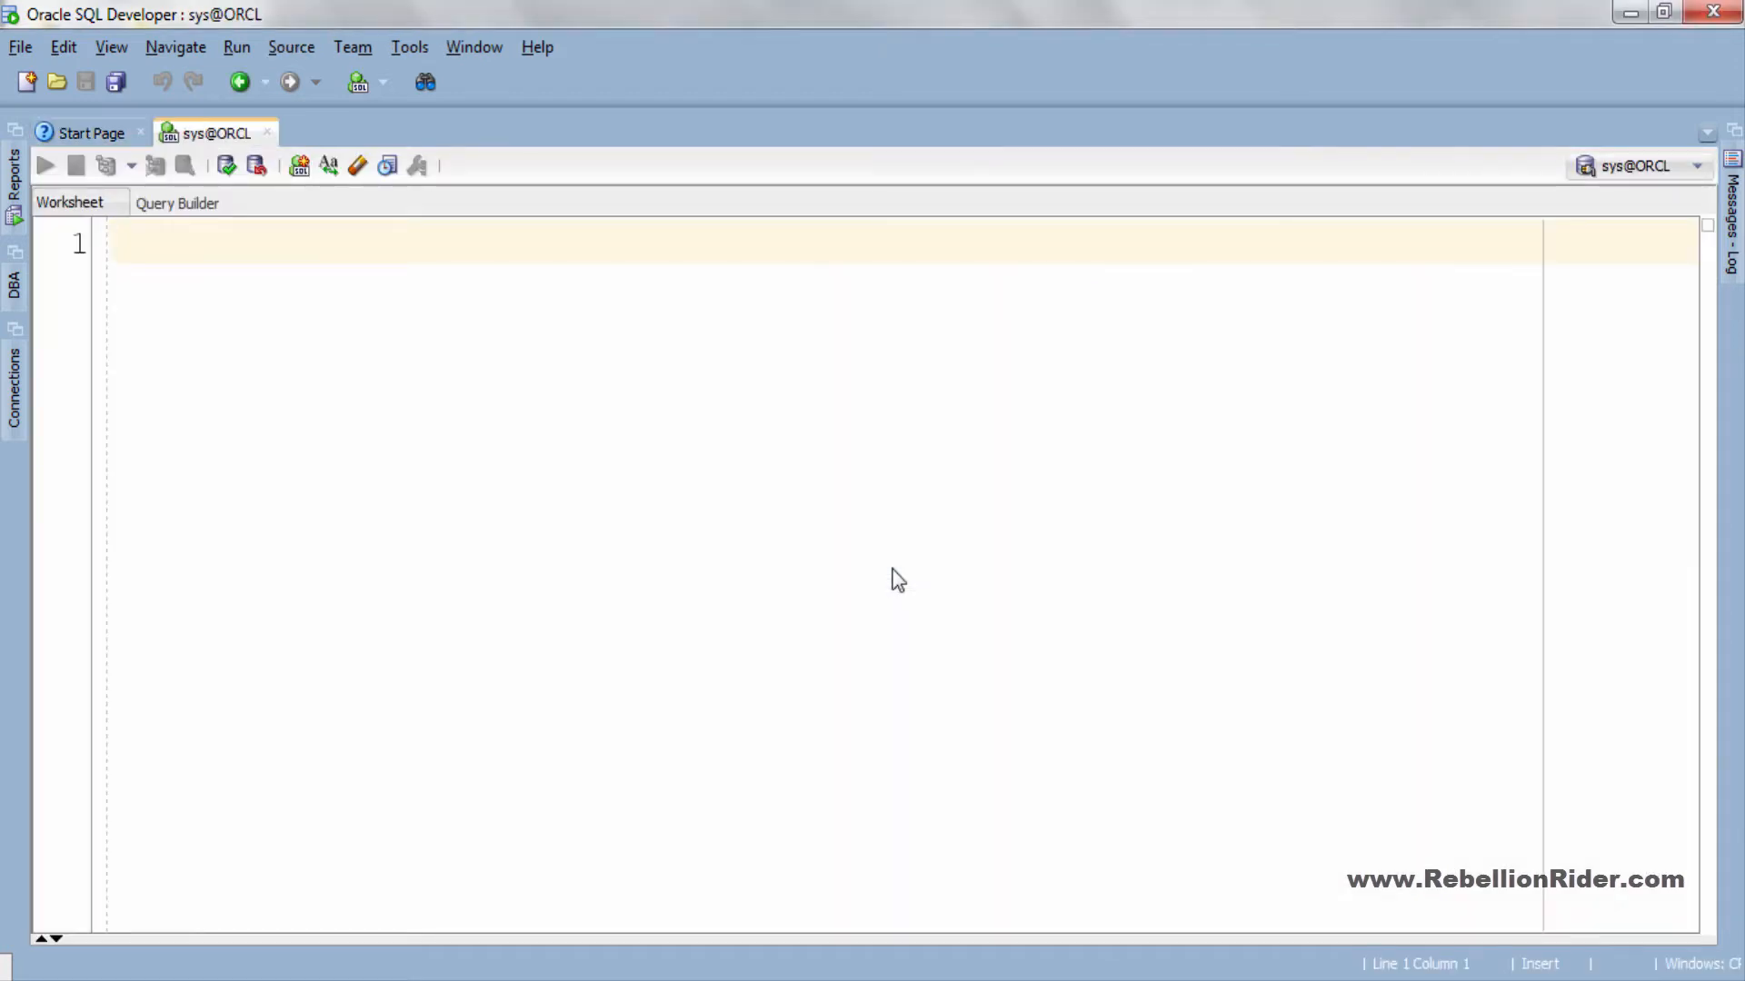
# Step: Run SHOW user; so the script output confirms the current user is SYS
pyautogui.write('SHOW user;')
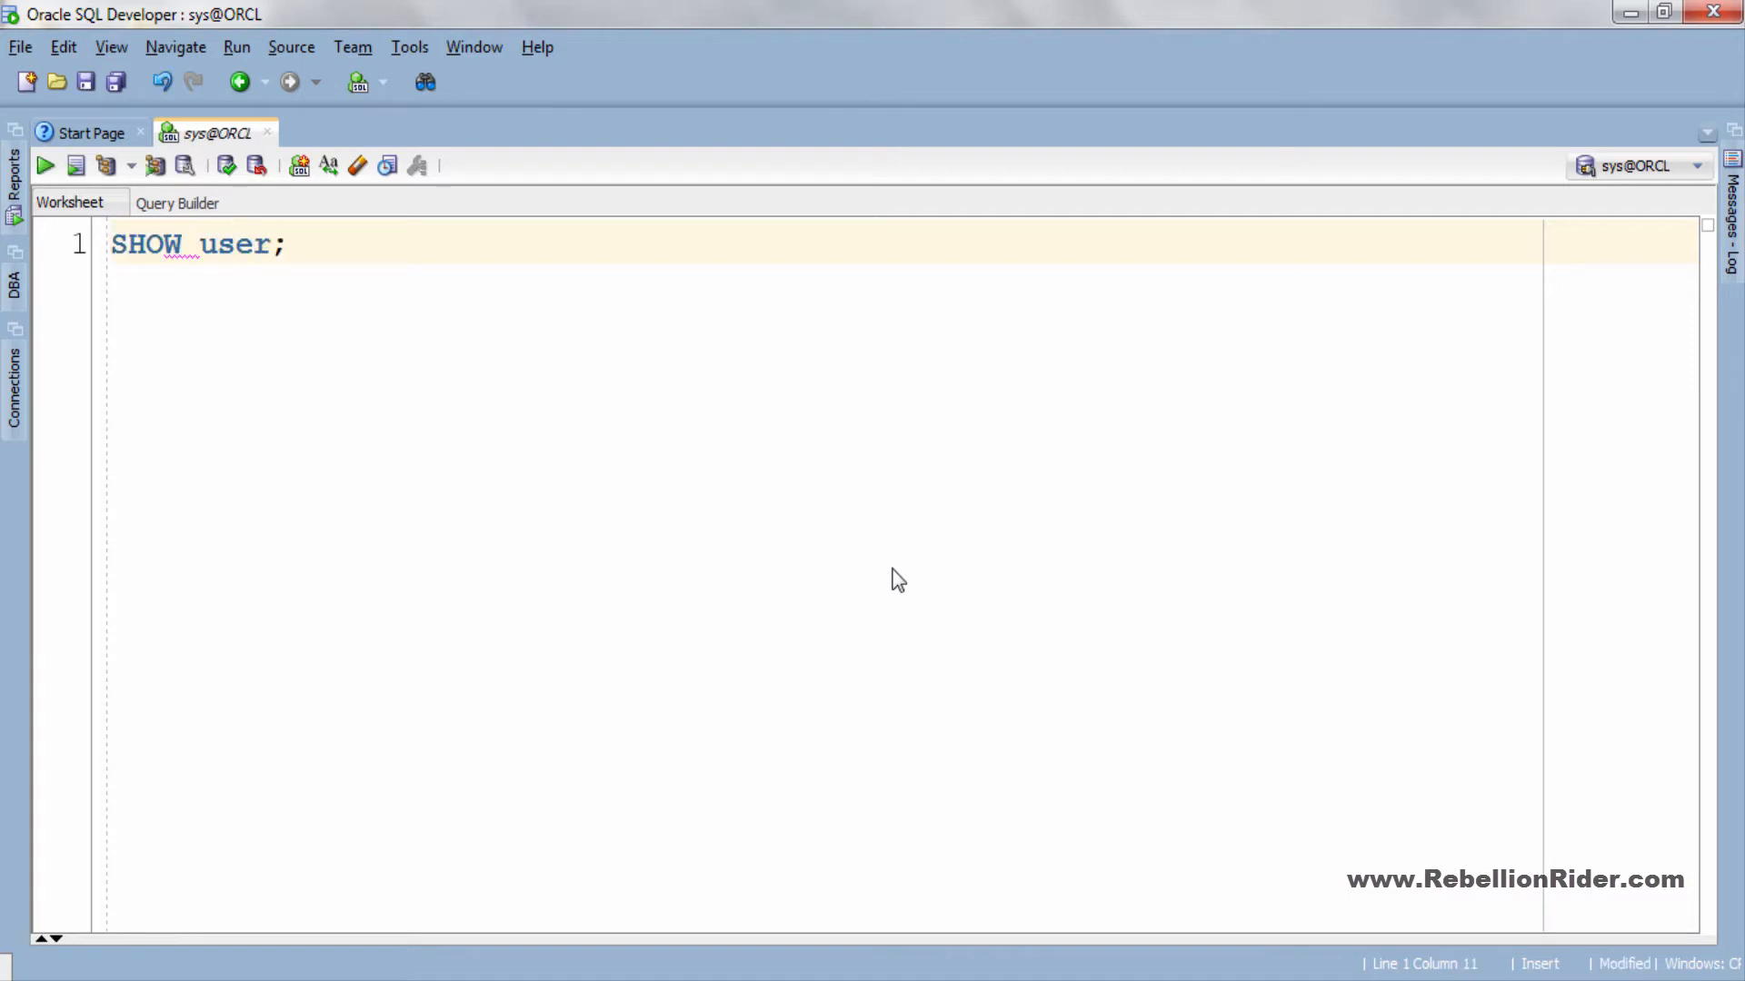
pyautogui.click(44, 165)
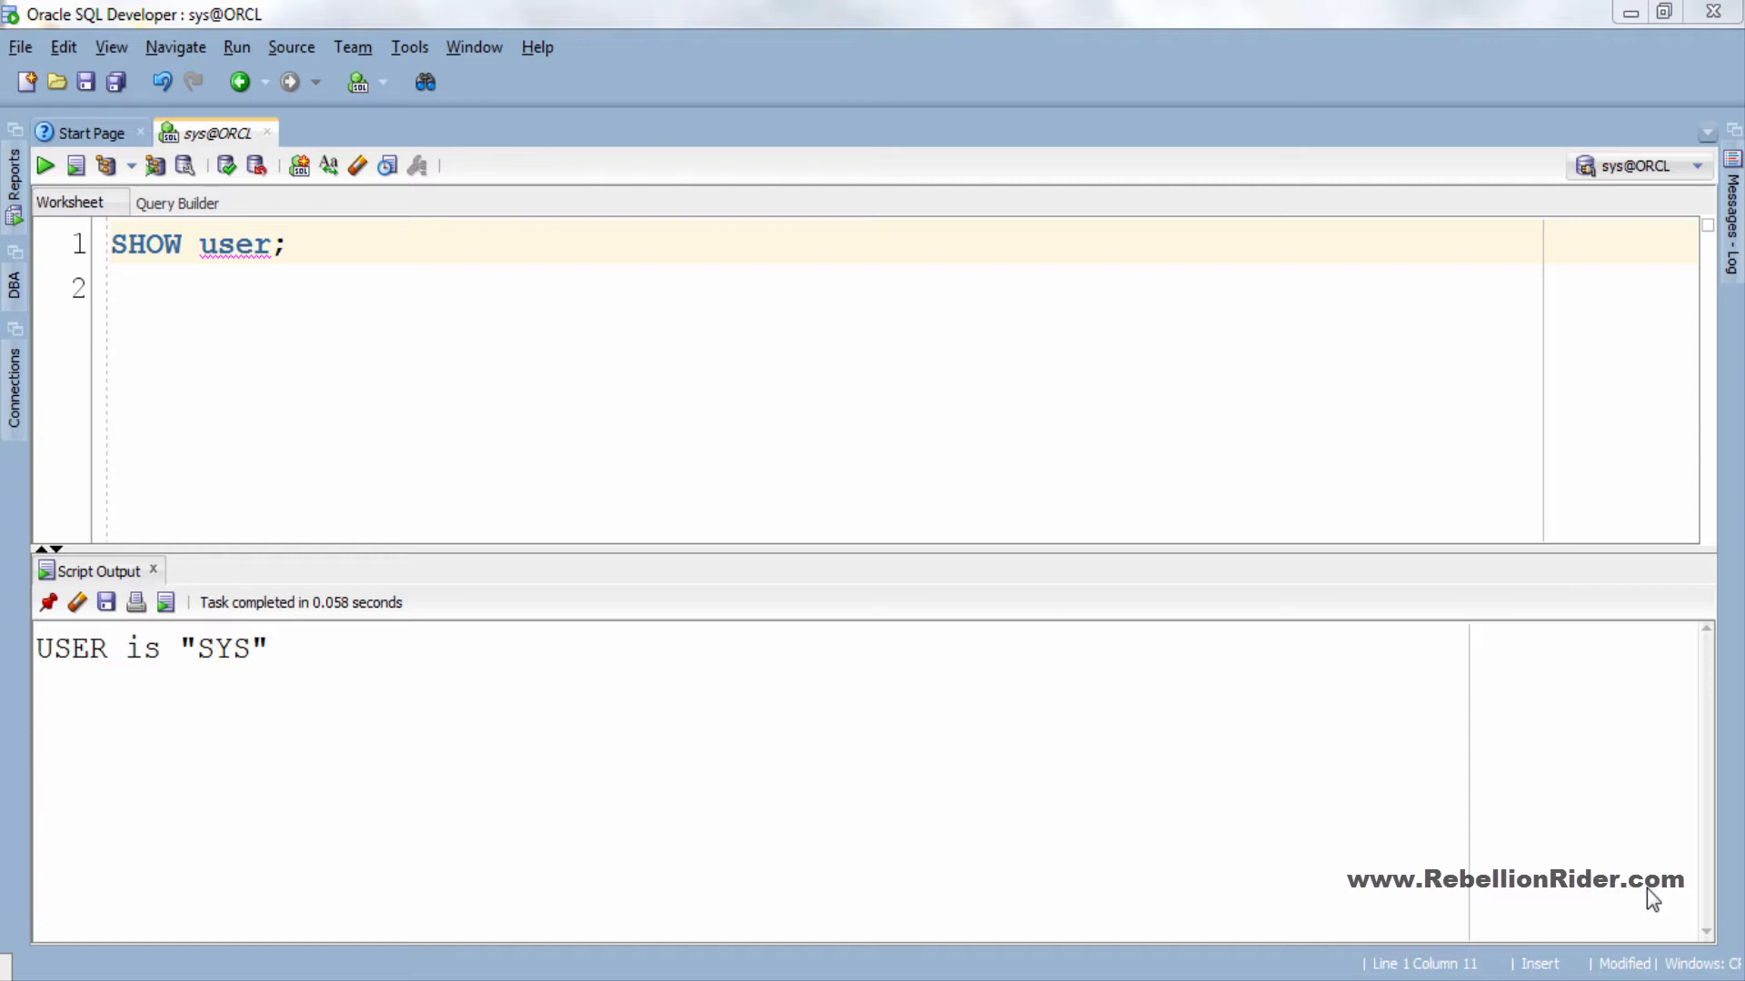
# Step: Write a --Smallfile Temporary comment and CREATE SMALLFILE TABLESPACE temp_RebellionRider with a 100M tempfile at C:\app\TBSP_DEMO\temp_Rebel.dbf and uniform 1M extents
pyautogui.write('--Smallfile Temporary tablespace')
pyautogui.write('CREATE TABLESPACE')
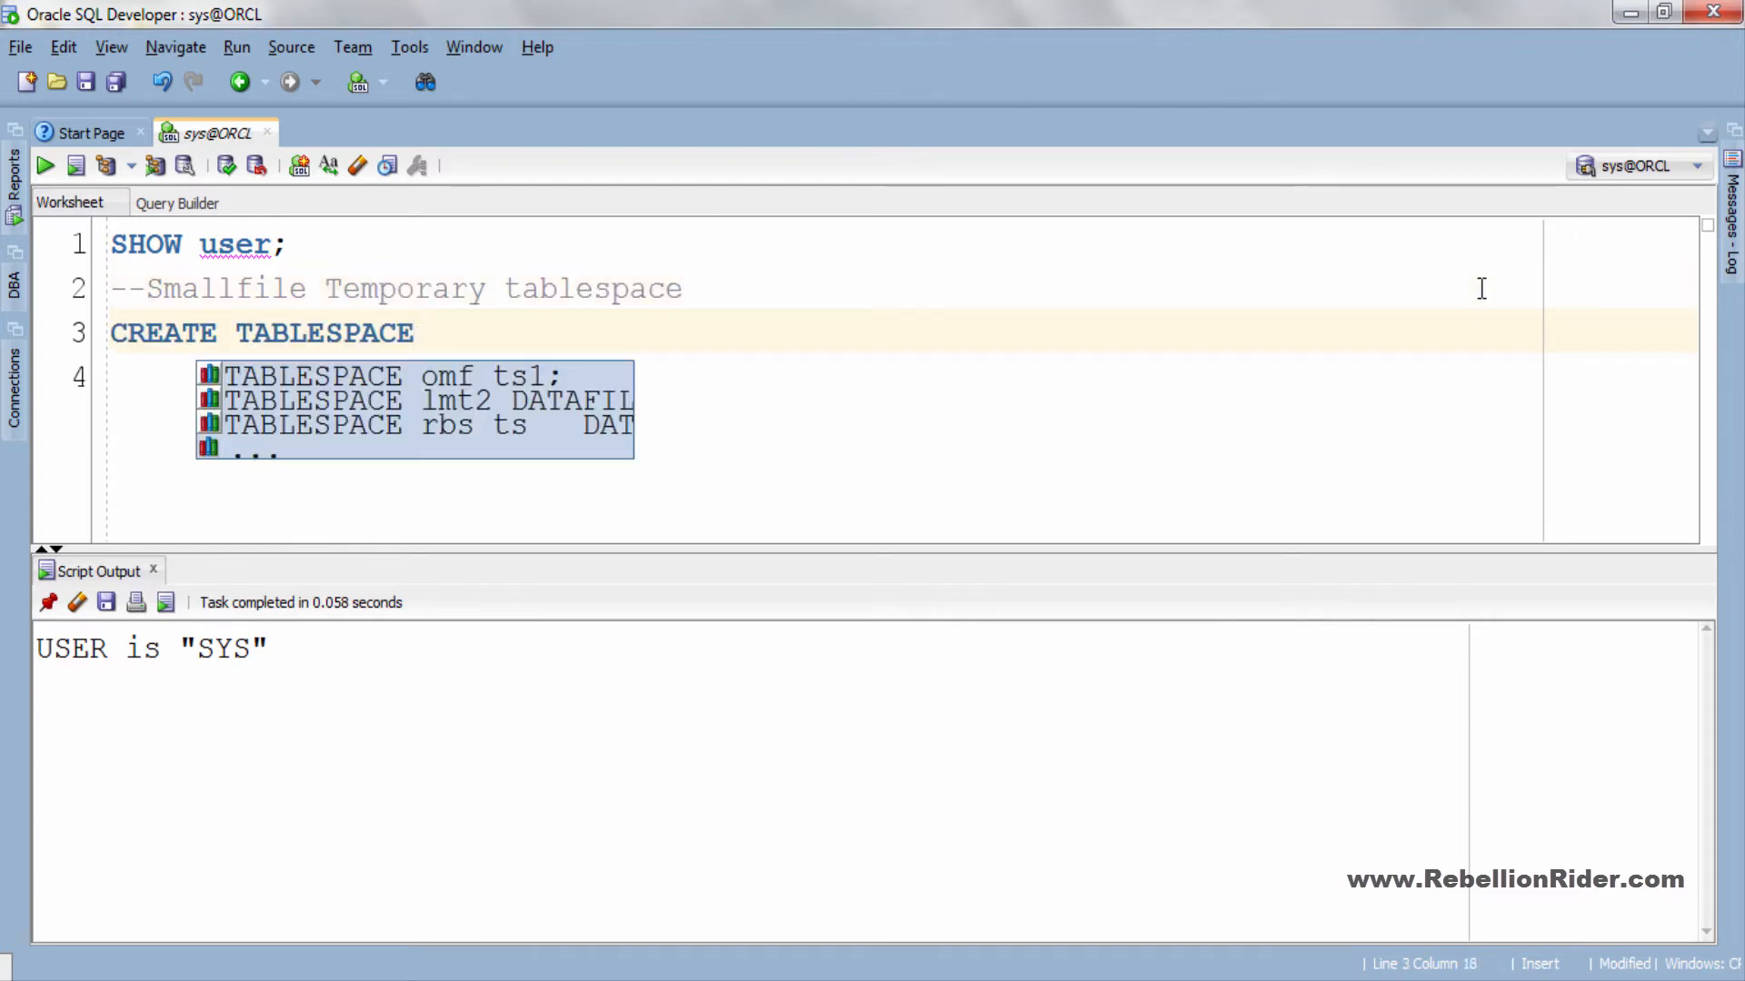
pyautogui.write('SMALLFILE TABLESPACE temp_RebellionRider')
pyautogui.click(818, 378)
pyautogui.write('TEMPFILE')
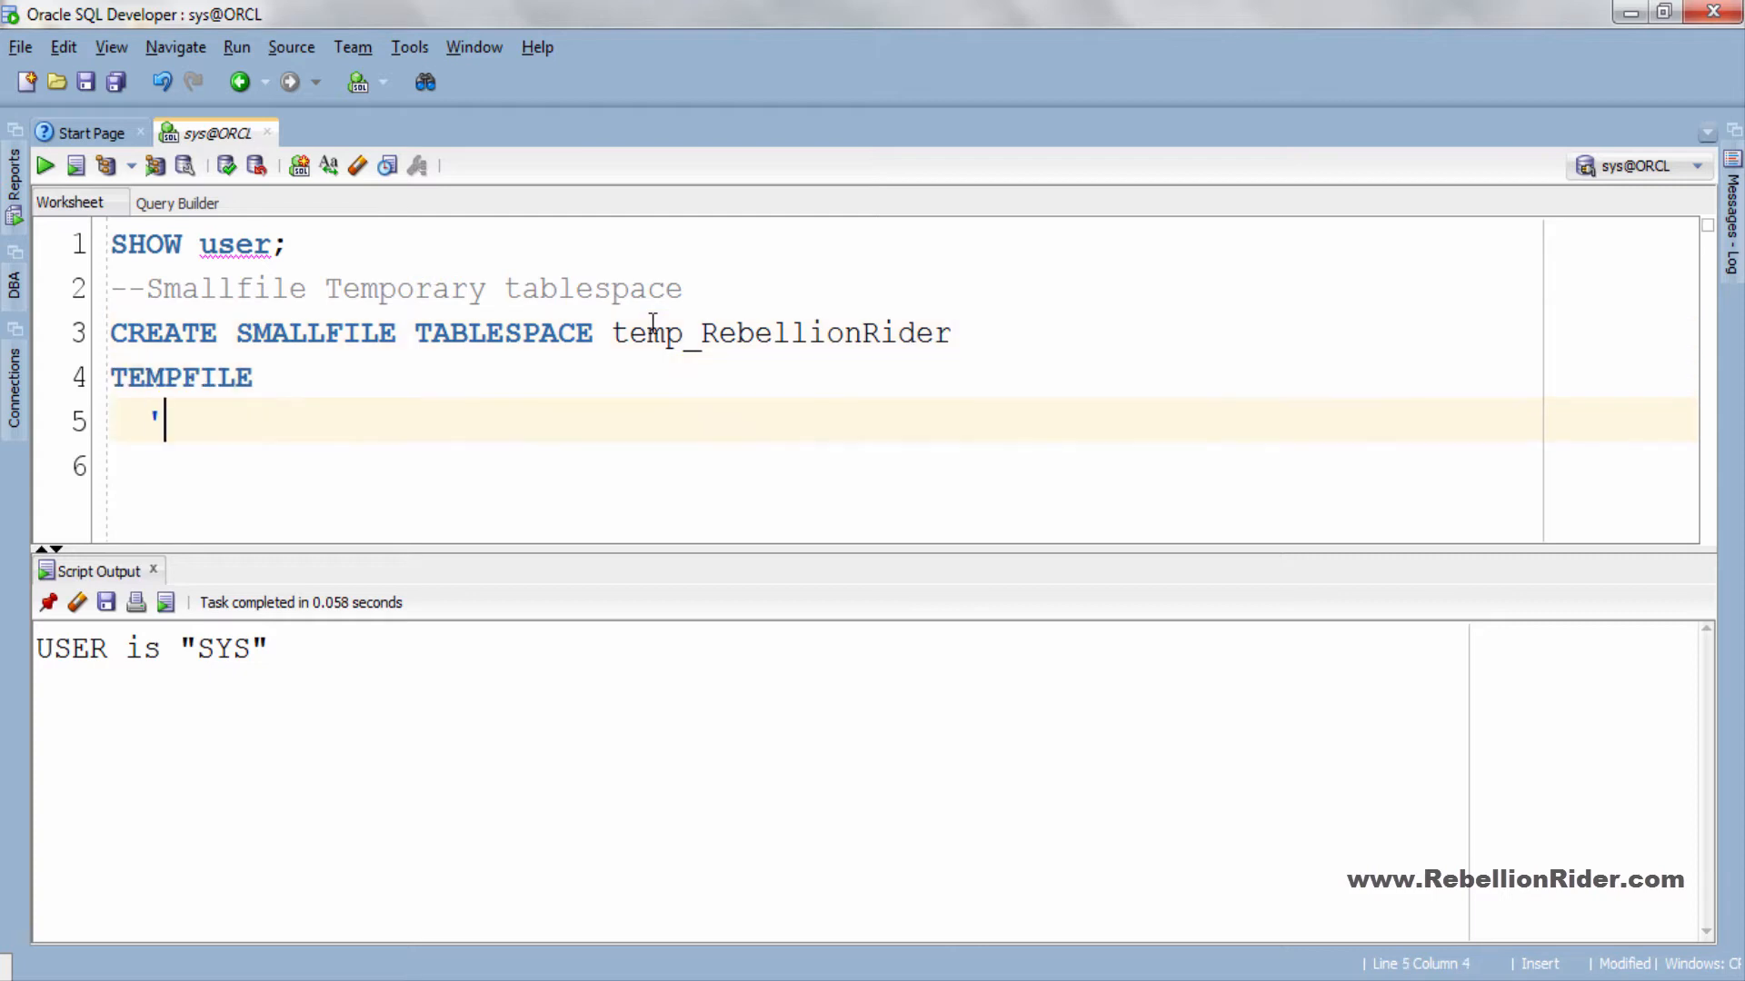
pyautogui.write('C:\\app\\TBSP_DEMO')
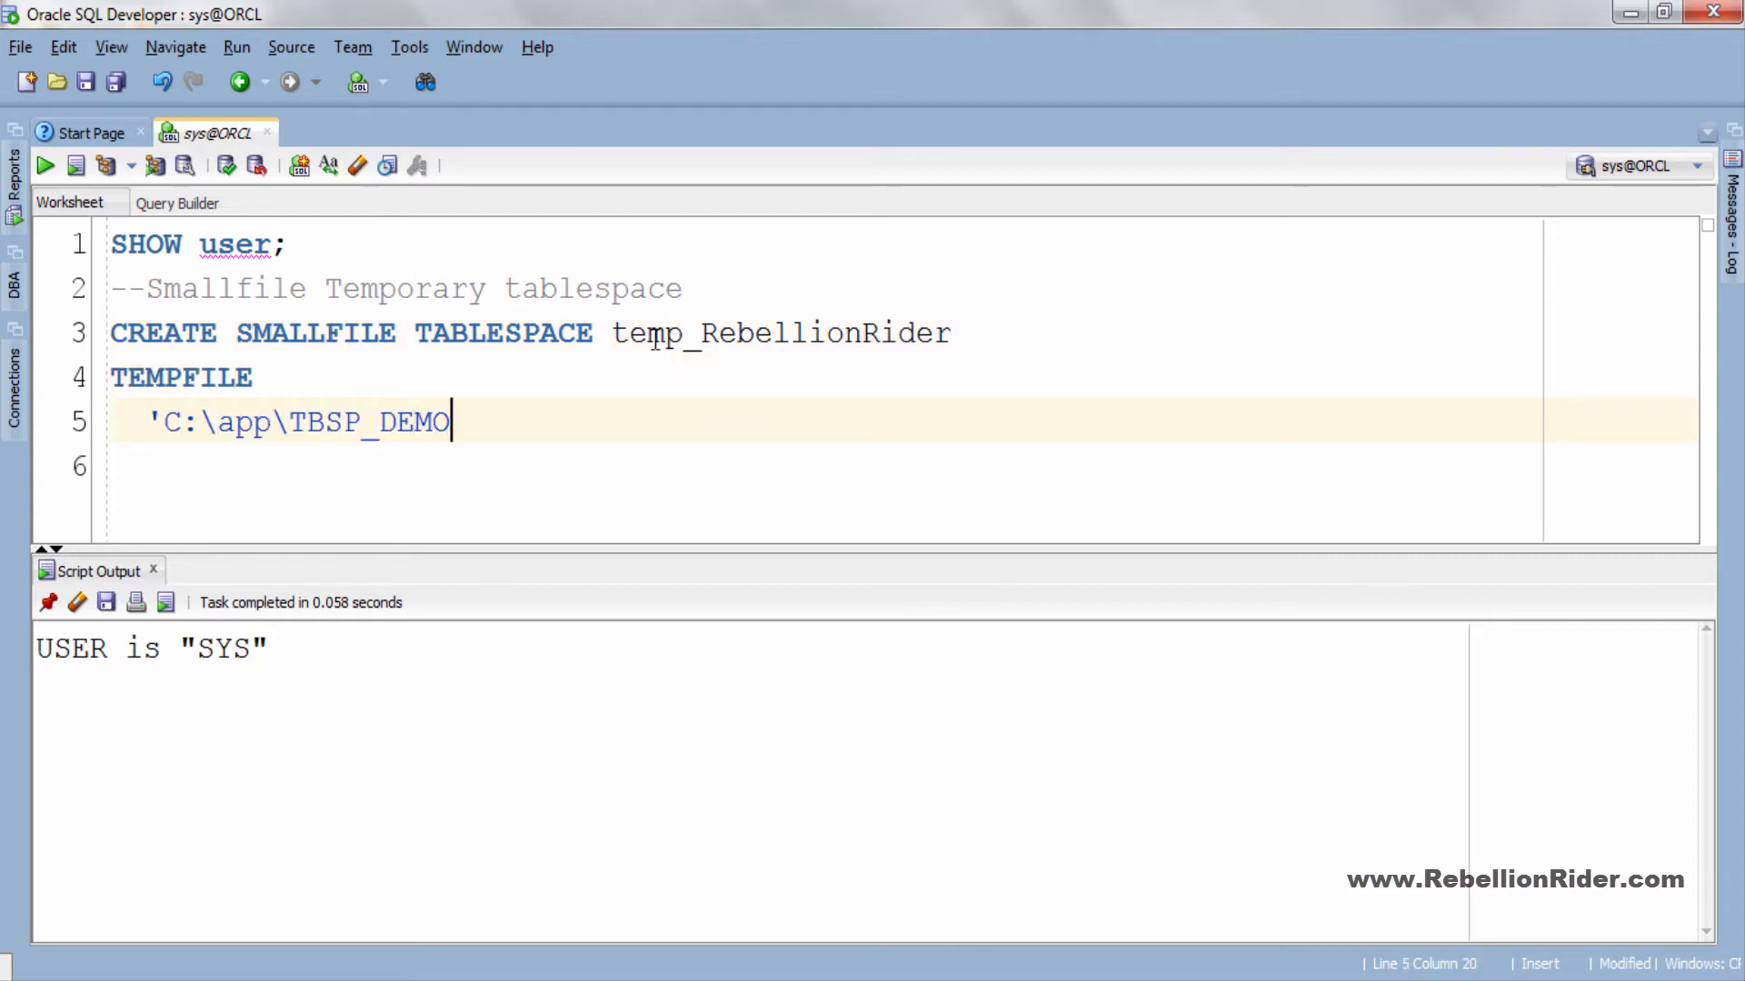
pyautogui.write("\\temp_Rebel.dbf' SIZE 100M")
pyautogui.click(897, 466)
pyautogui.write('EXTENT MANAGEMENT')
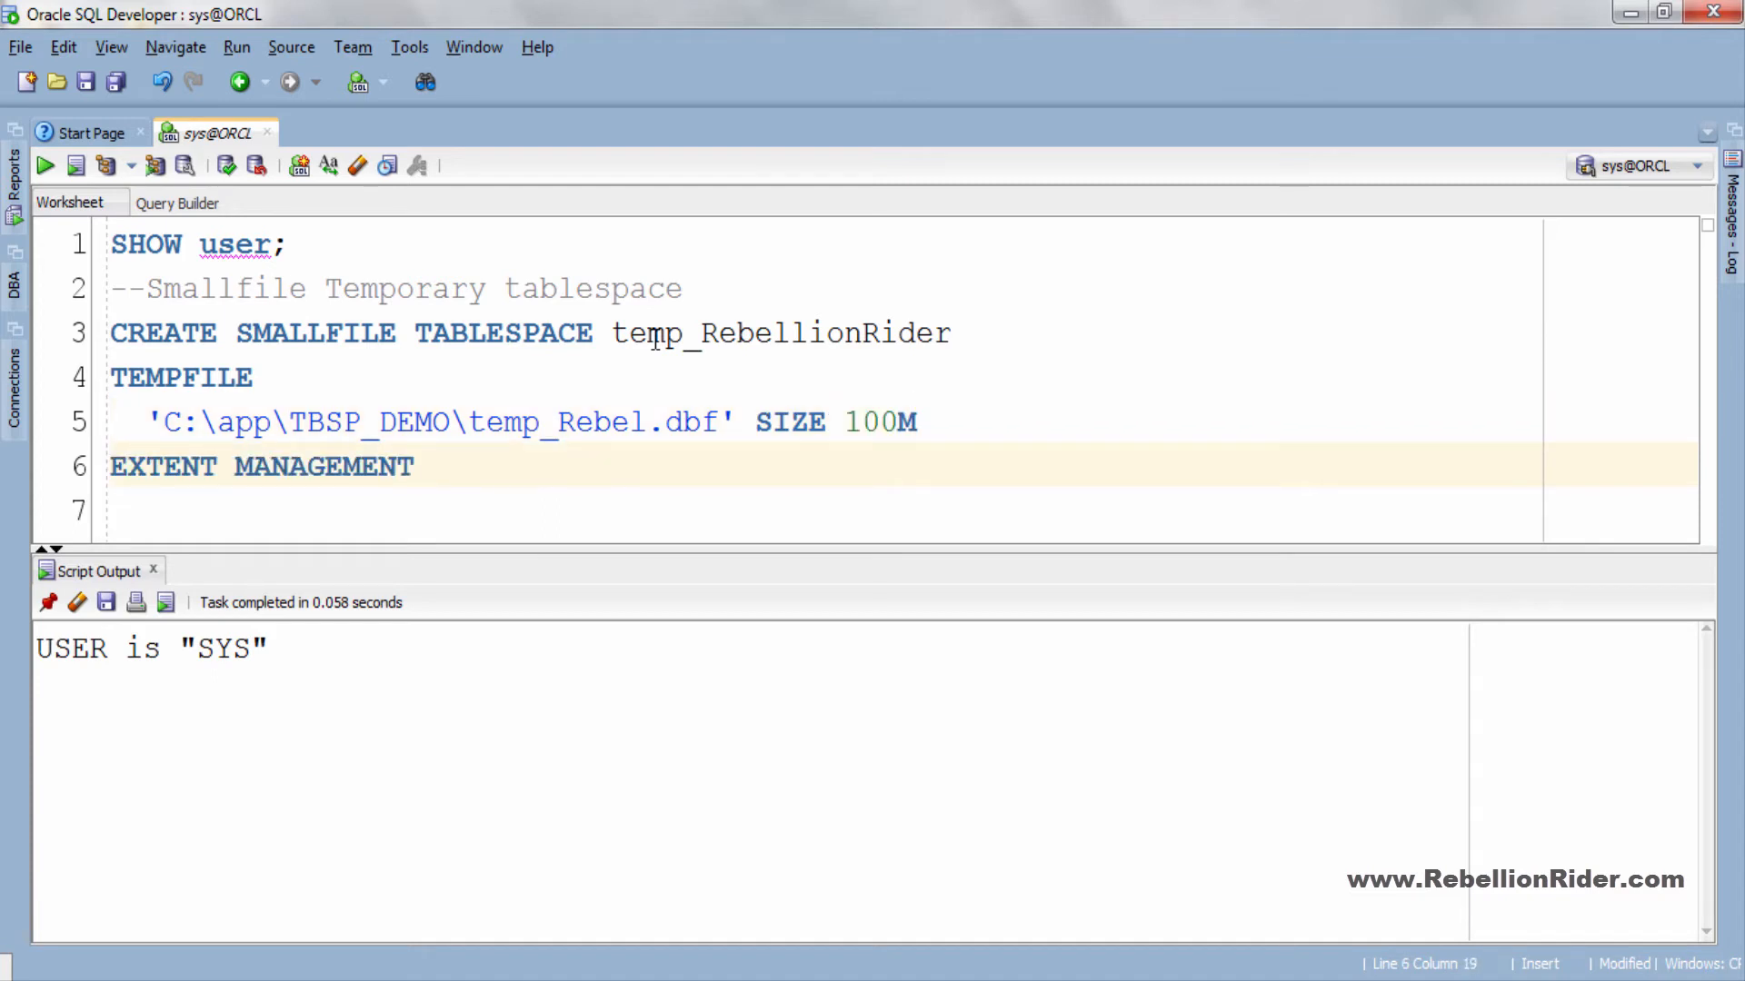
pyautogui.write('LOCAL UNIFORM S')
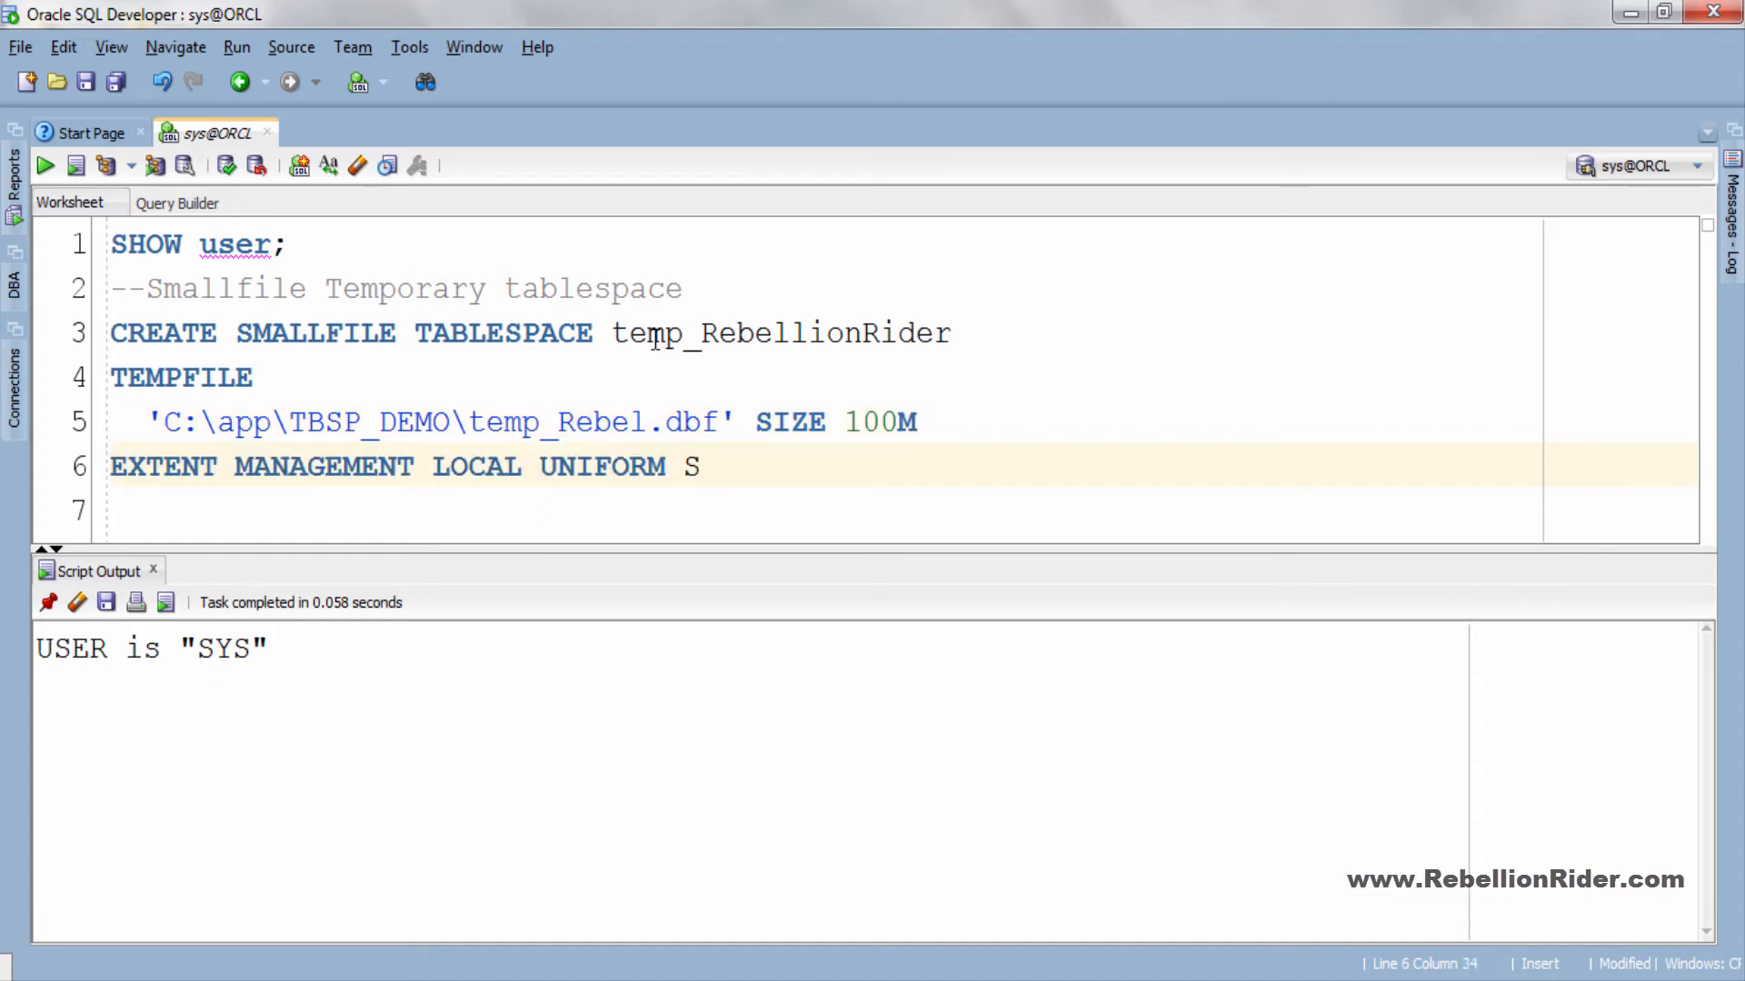
pyautogui.write('IZE 1M;')
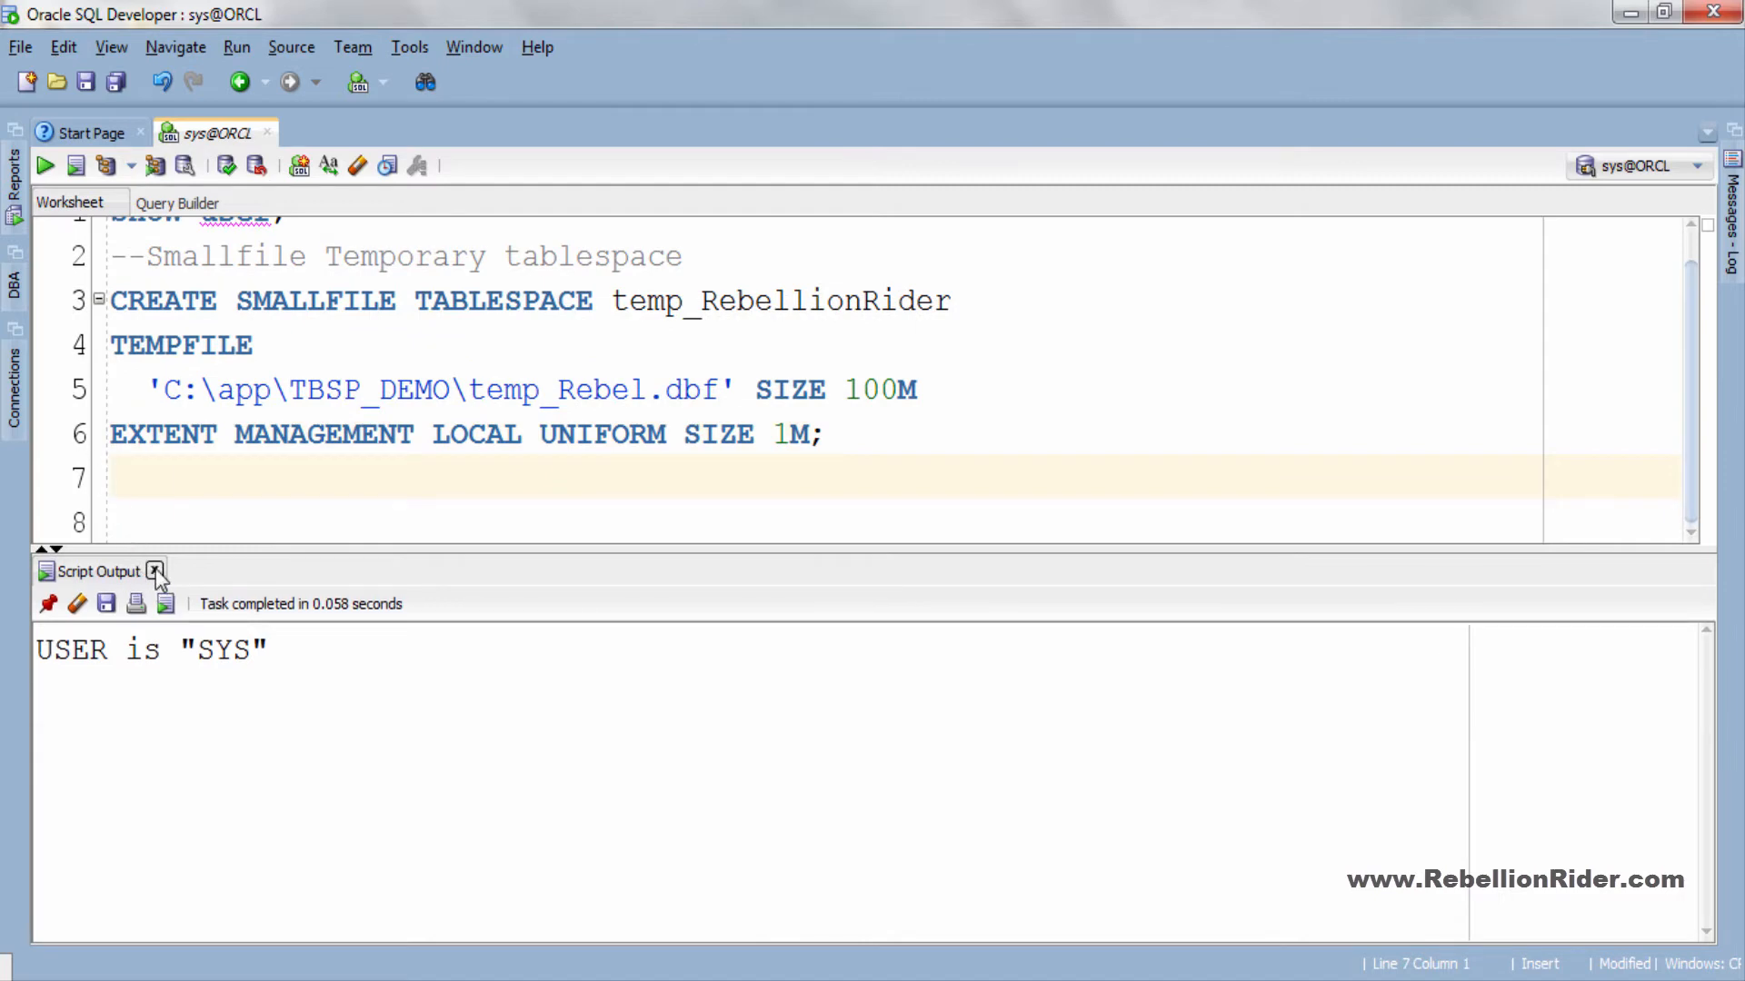
# Step: Close the Script Output and highlight SMALLFILE and other keywords on the CREATE line while explaining
pyautogui.click(155, 570)
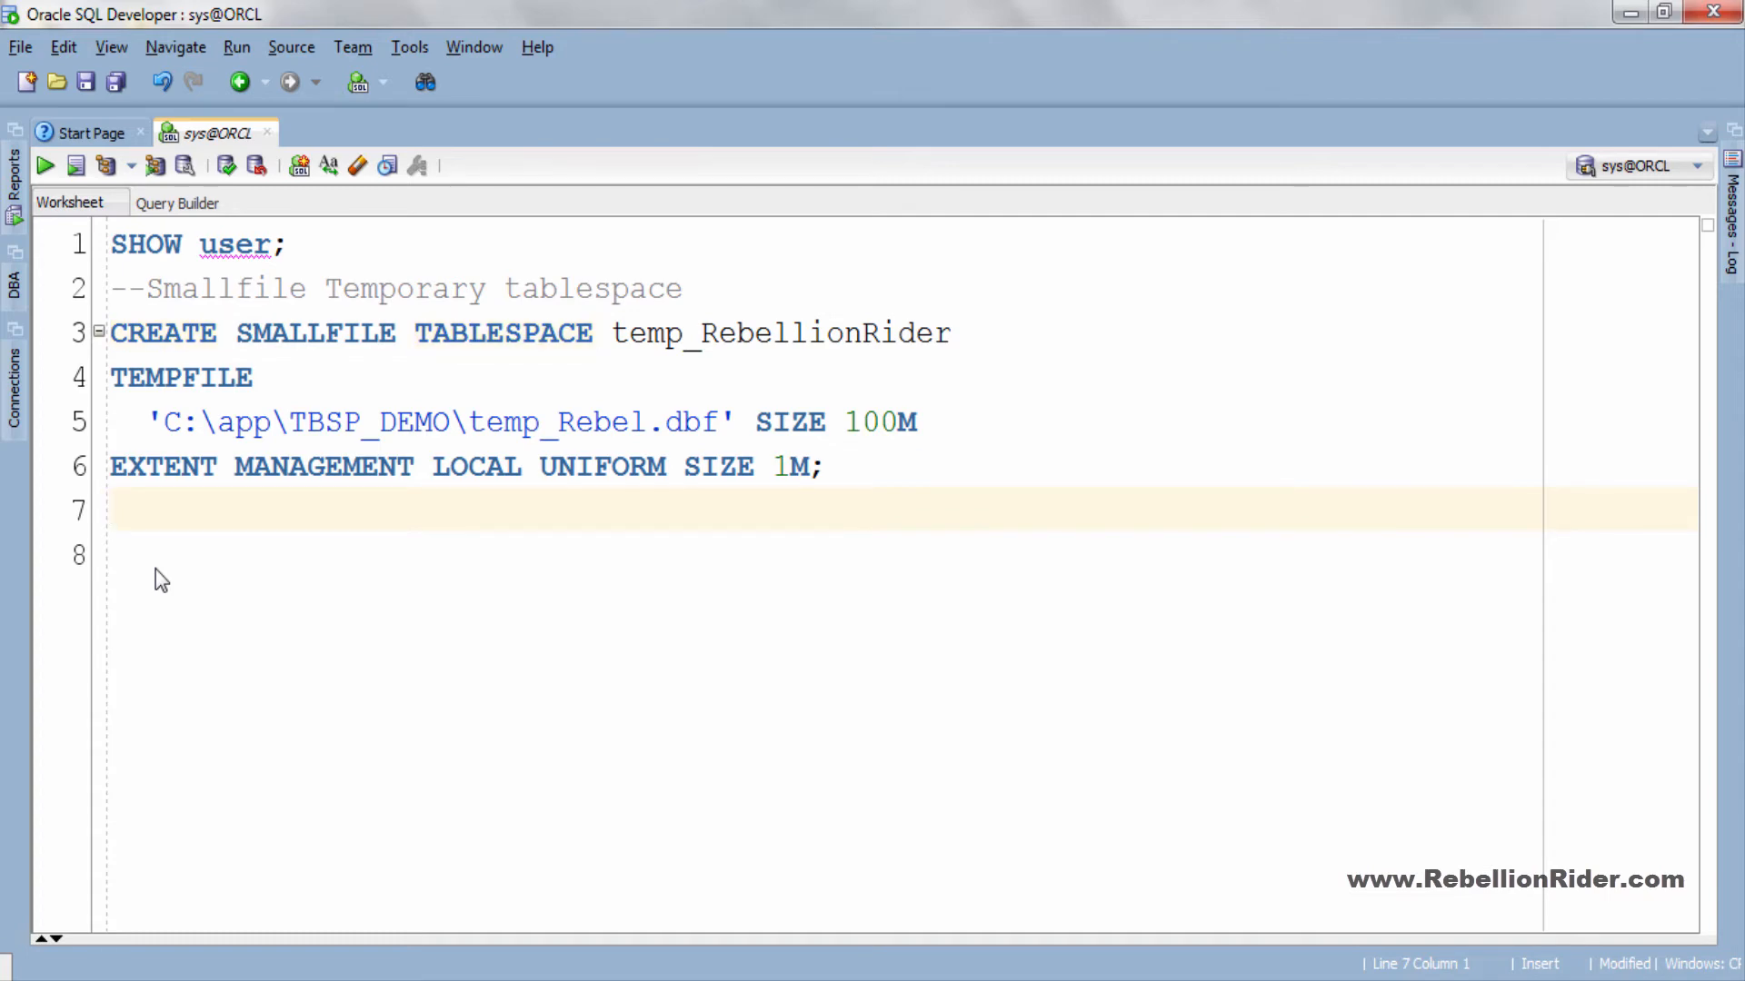
pyautogui.doubleClick(317, 332)
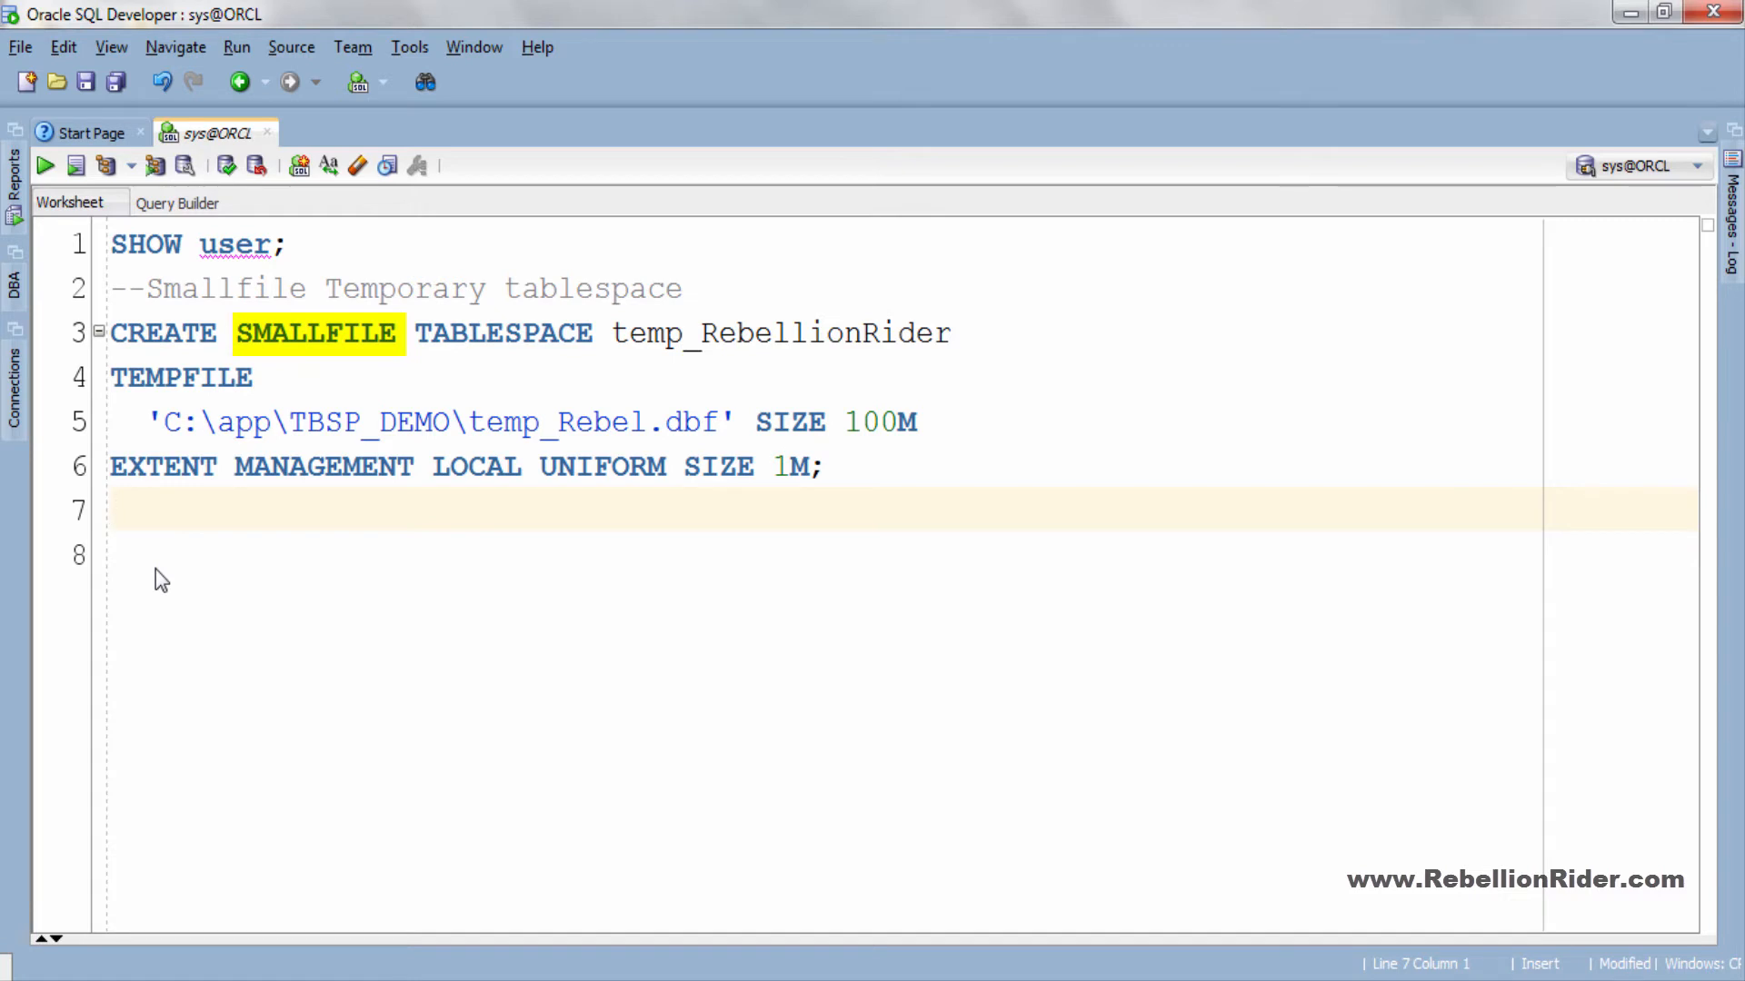
pyautogui.click(110, 510)
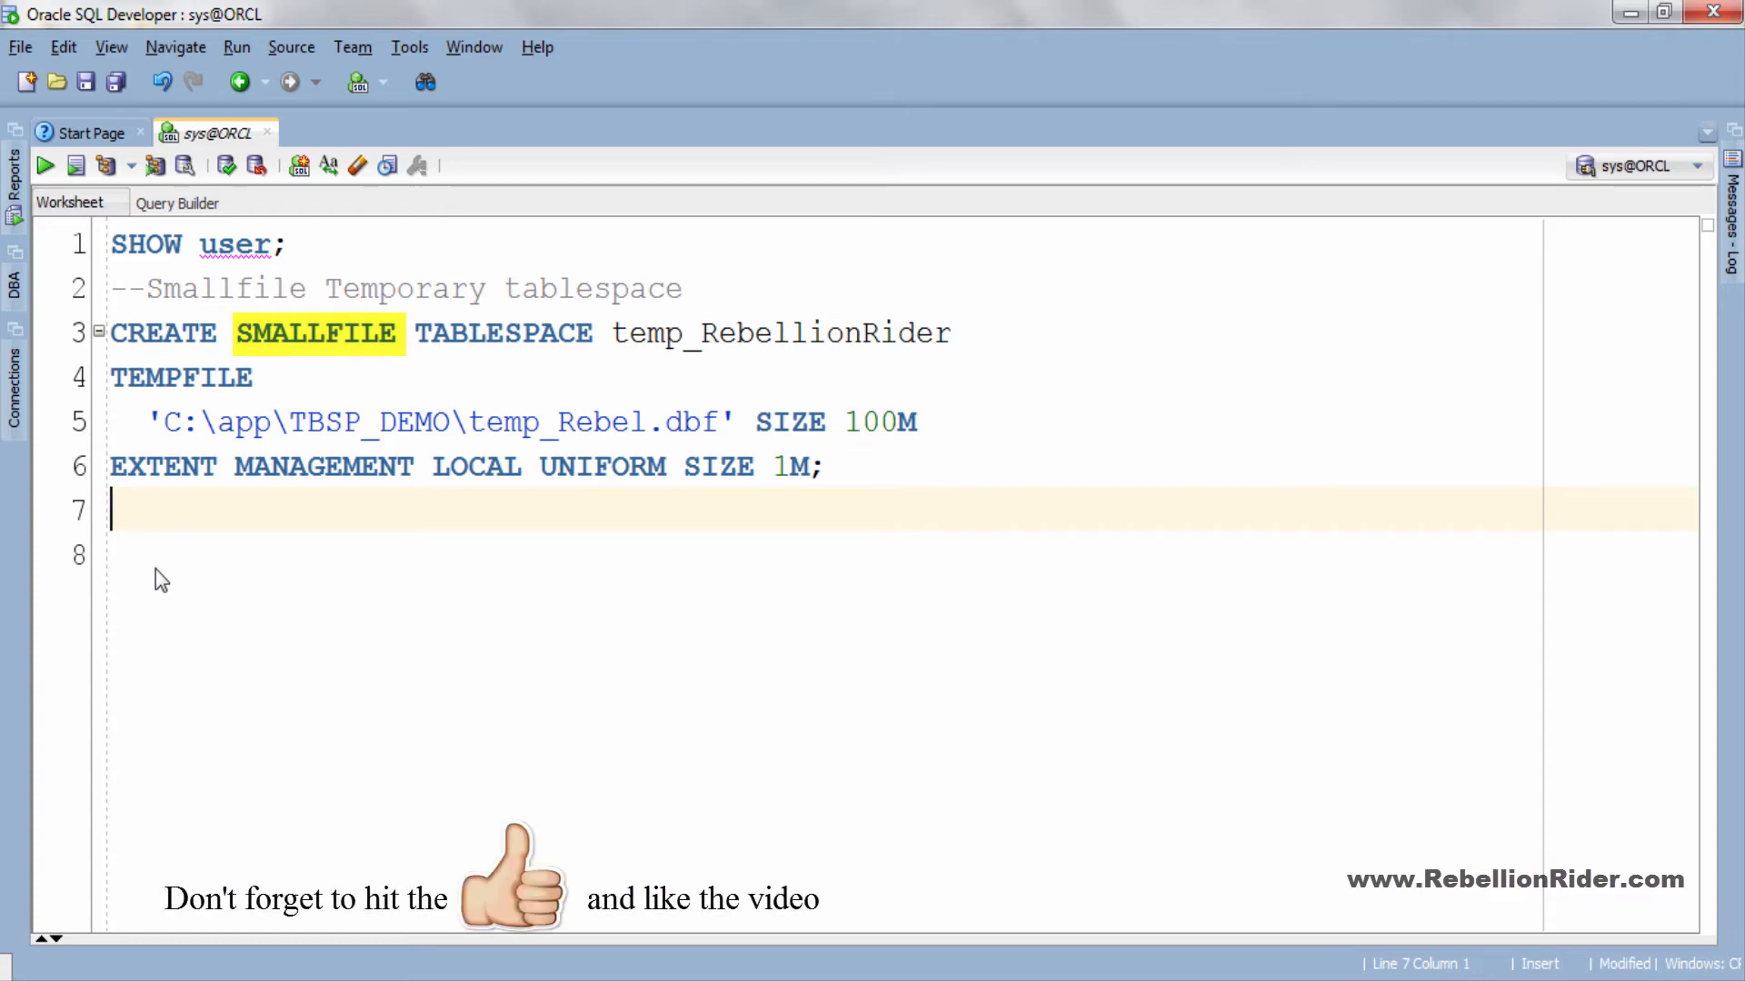
pyautogui.doubleClick(778, 332)
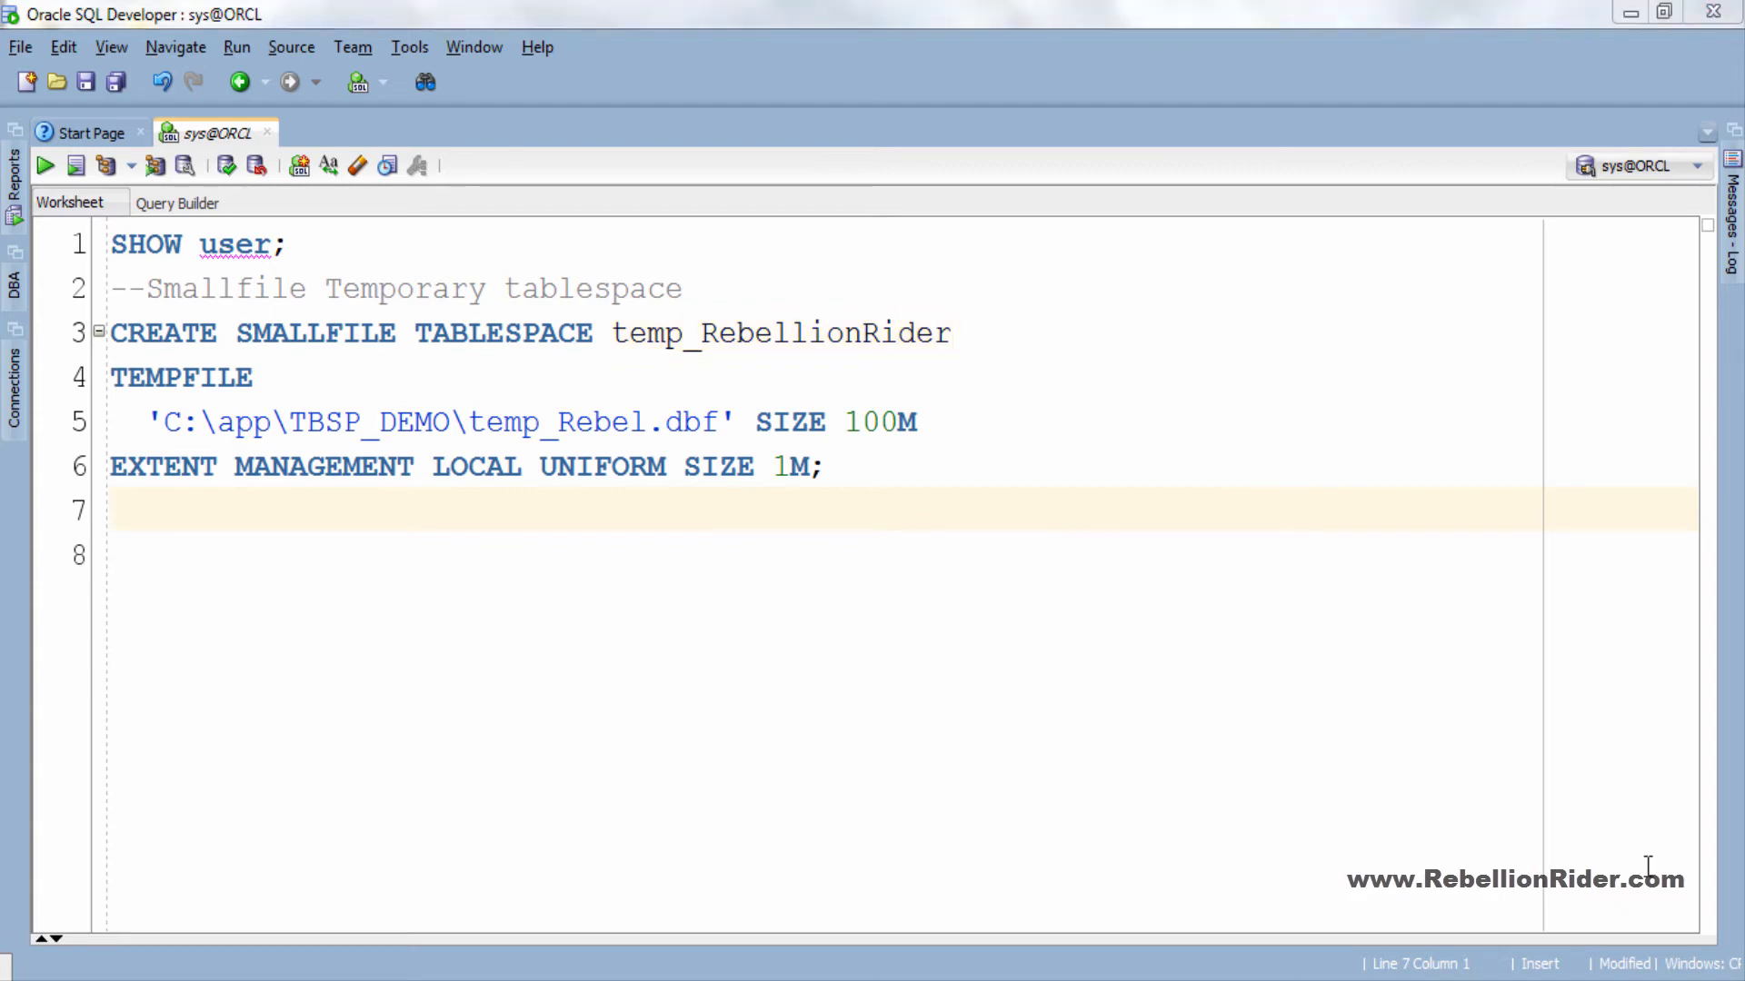
# Step: Highlight the TEMPFILE, LOCAL UNIFORM and SIZE keywords in the remaining lines of the statement
pyautogui.doubleClick(182, 377)
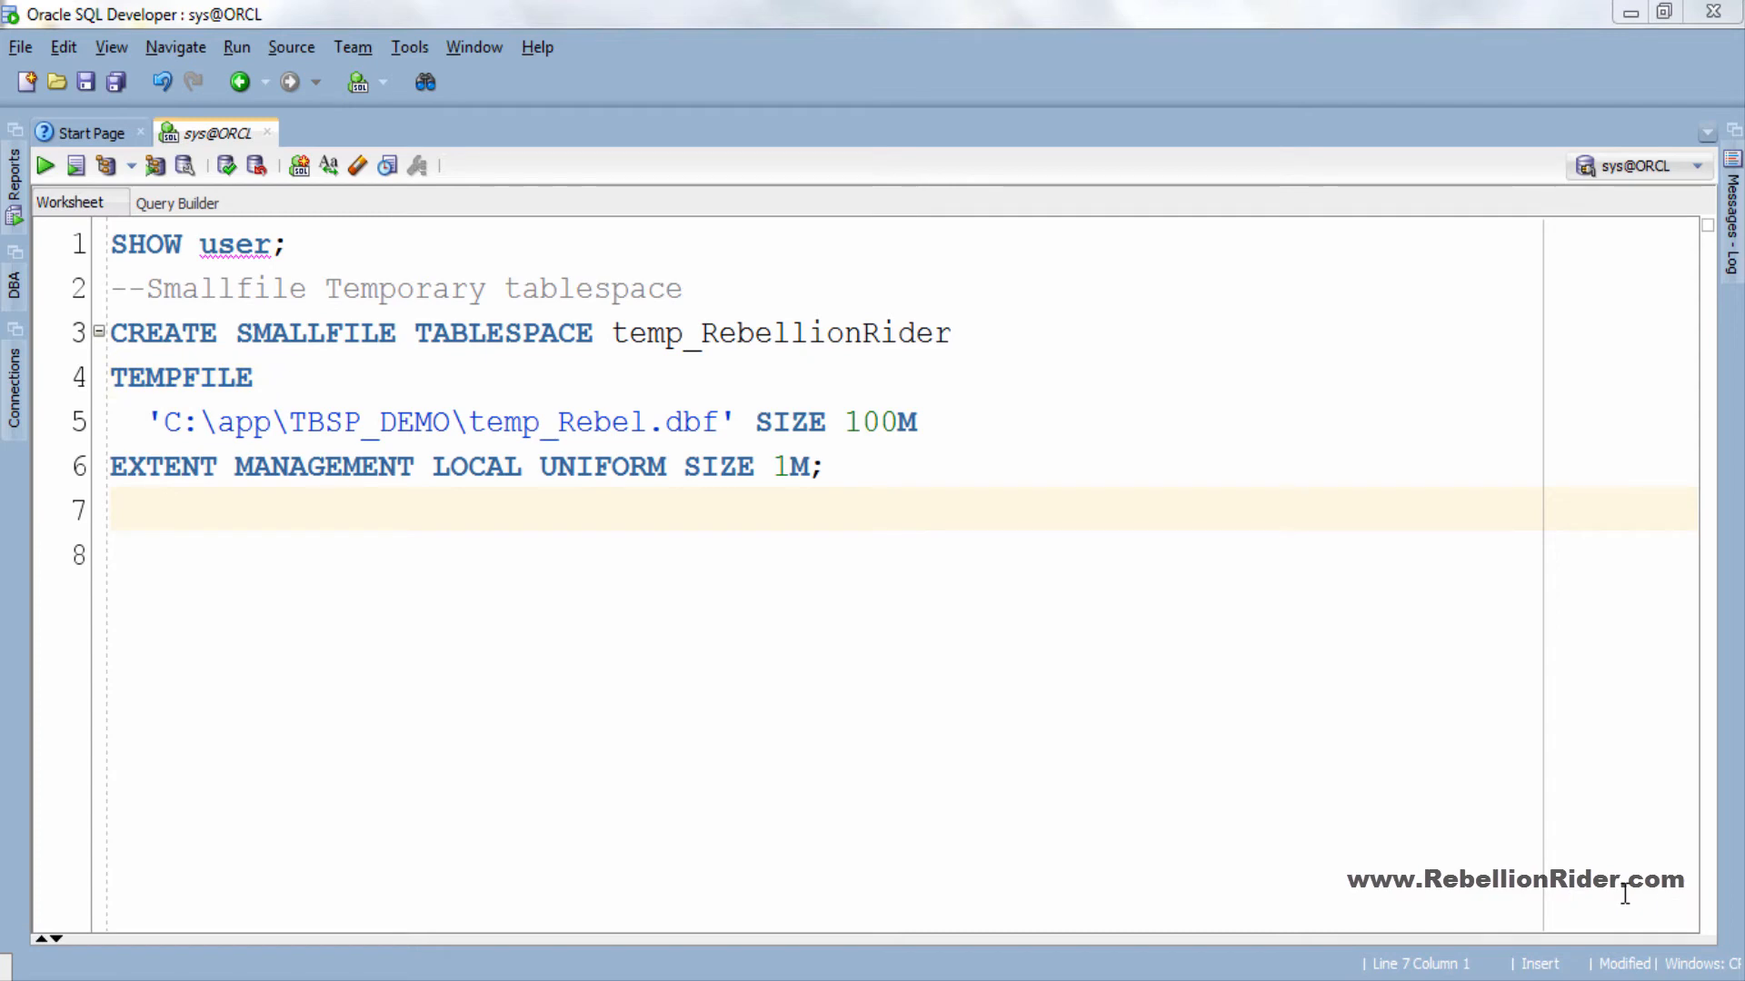
pyautogui.doubleClick(437, 422)
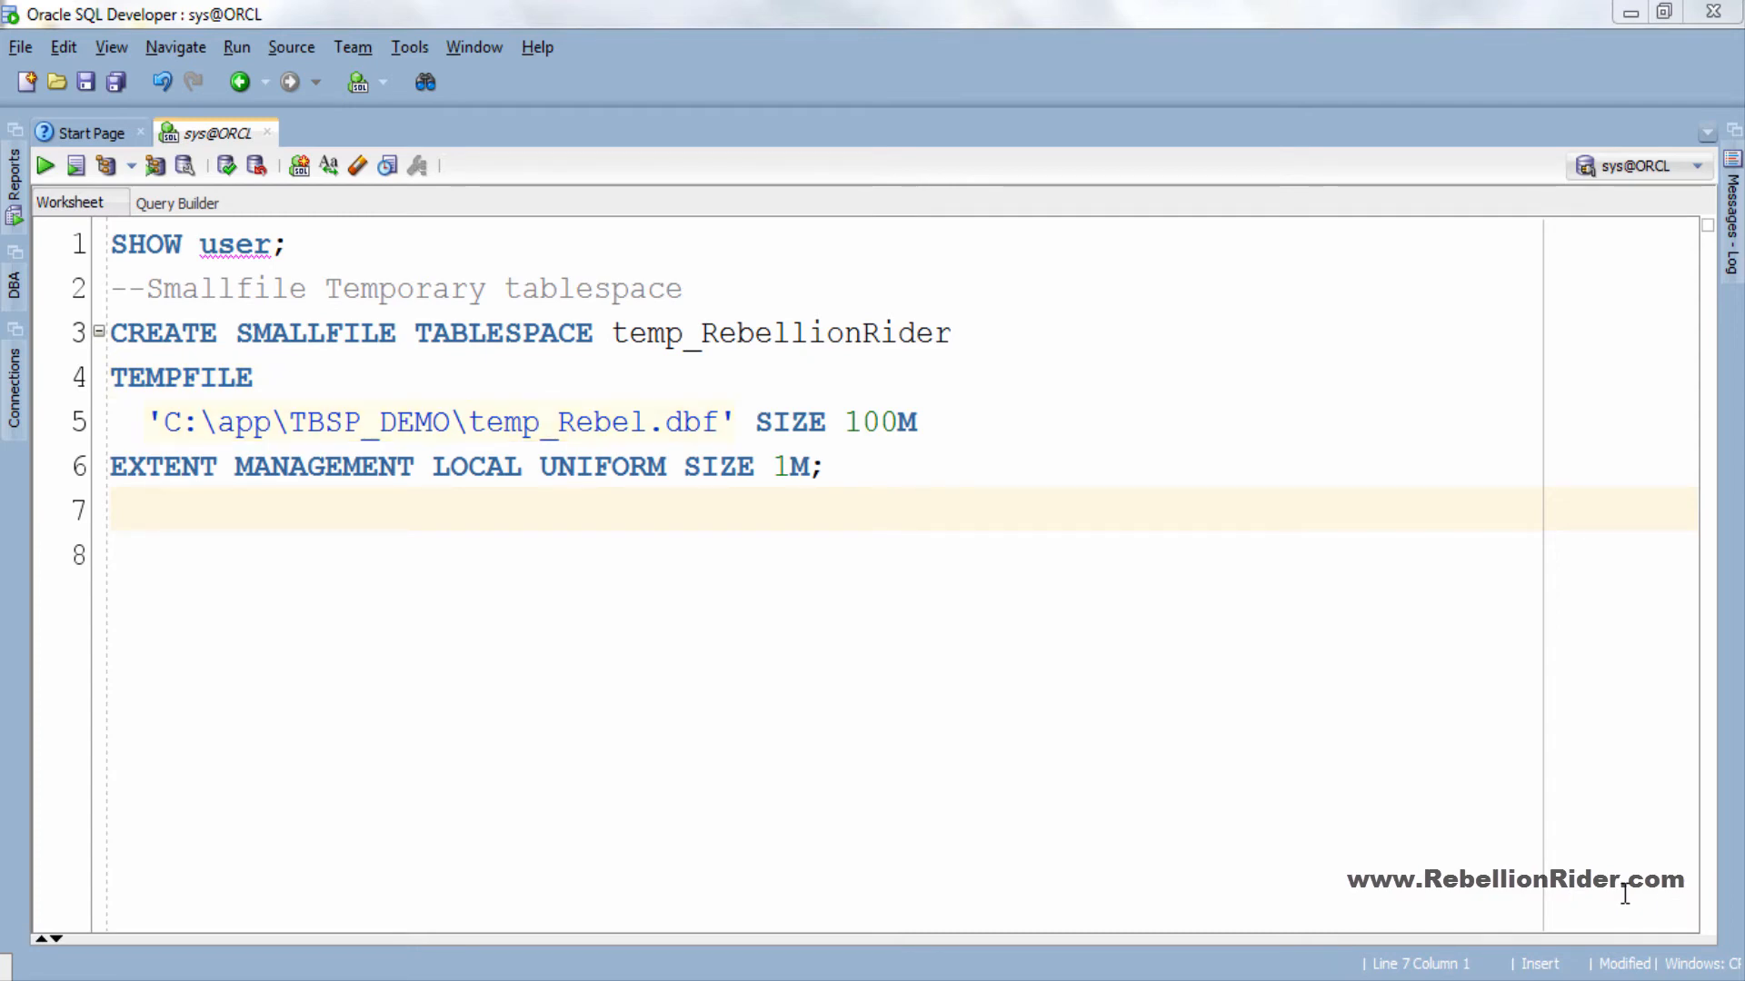
pyautogui.doubleClick(789, 422)
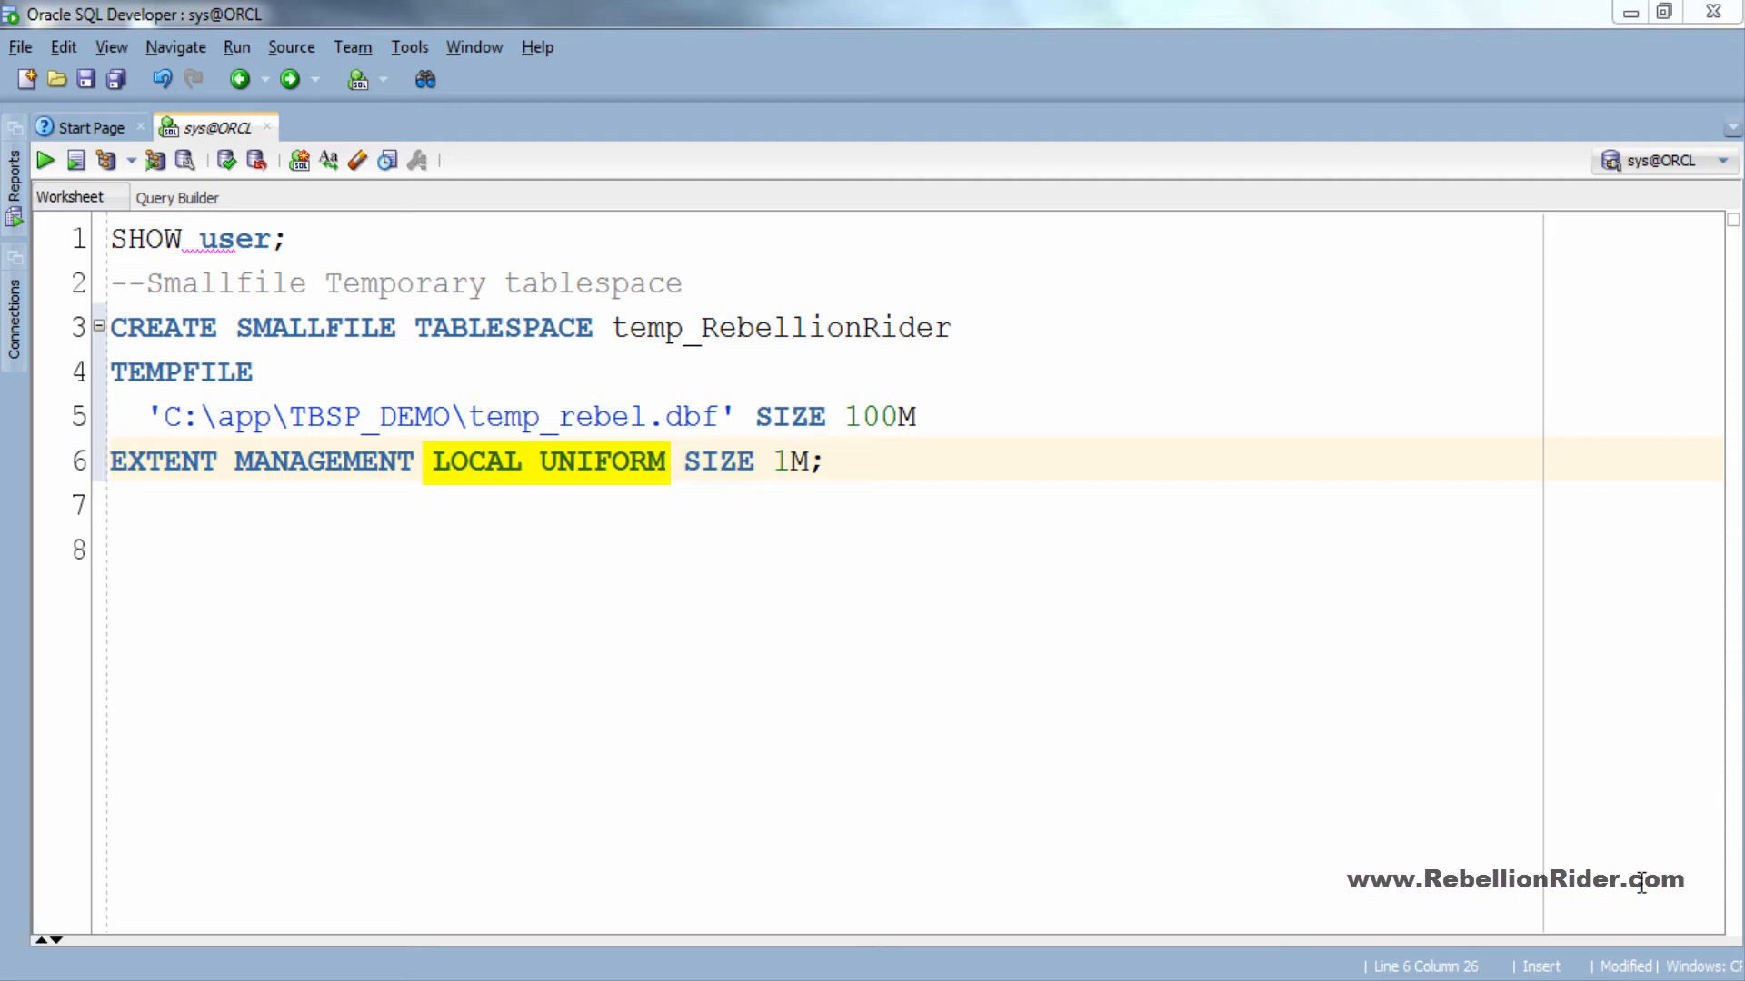
pyautogui.doubleClick(719, 461)
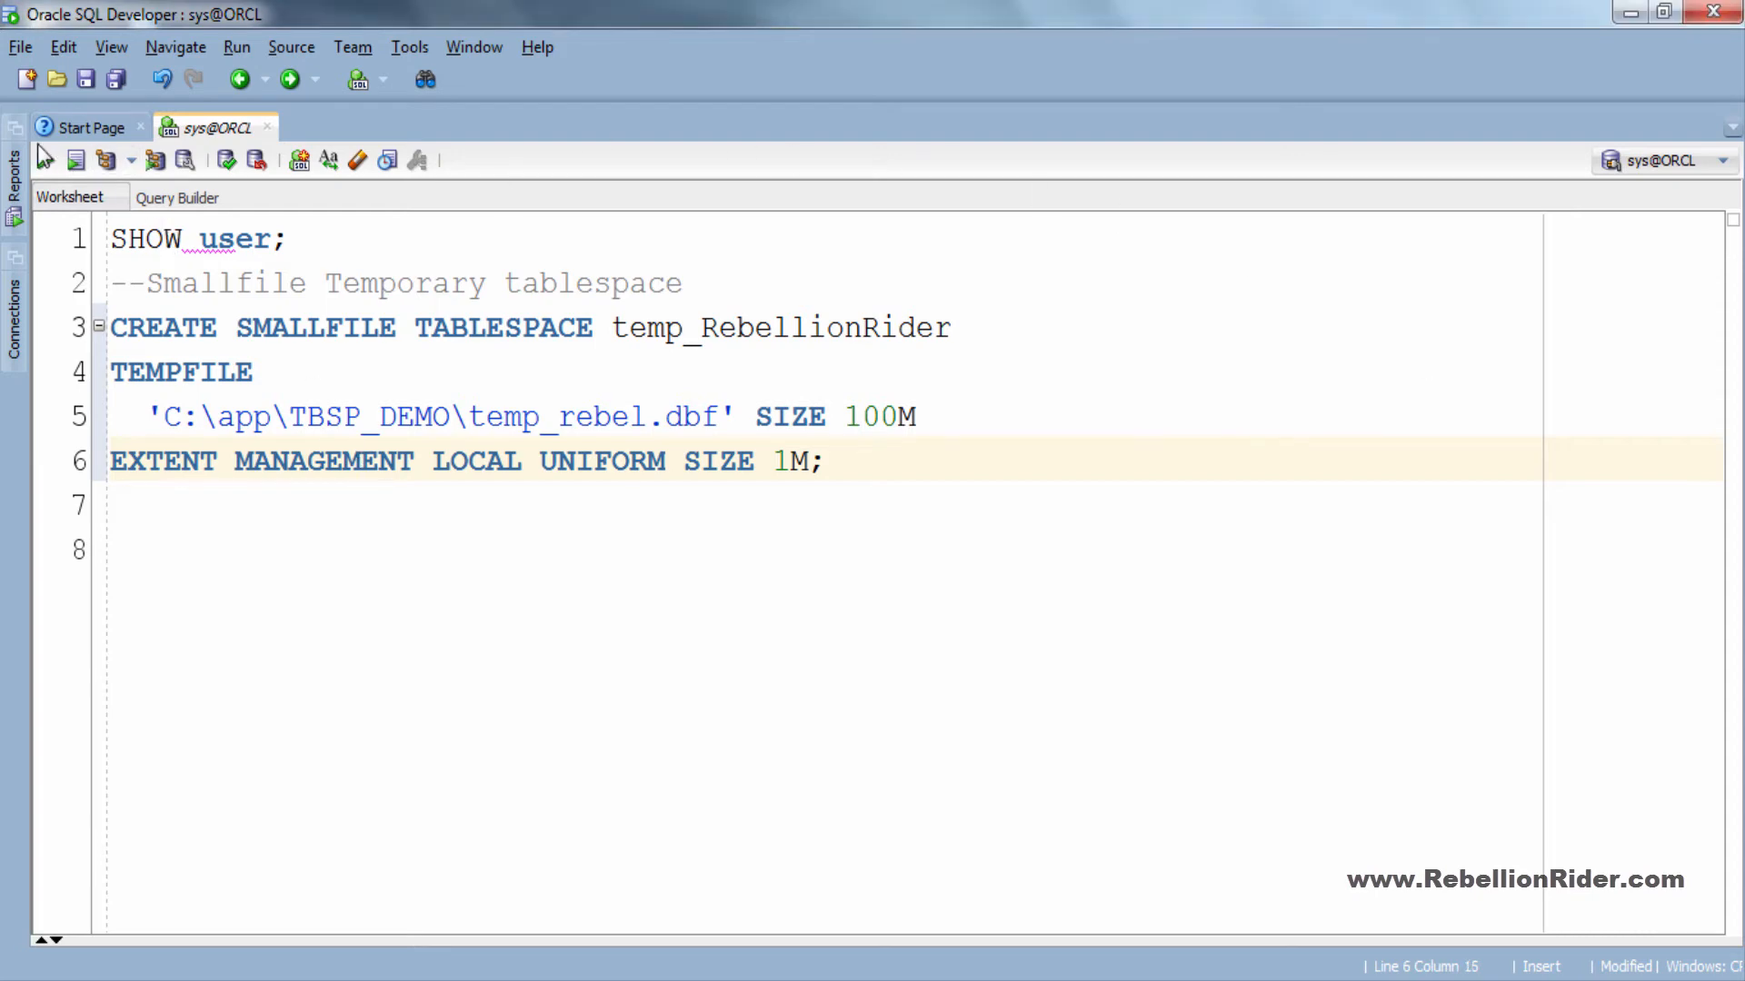
pyautogui.click(45, 160)
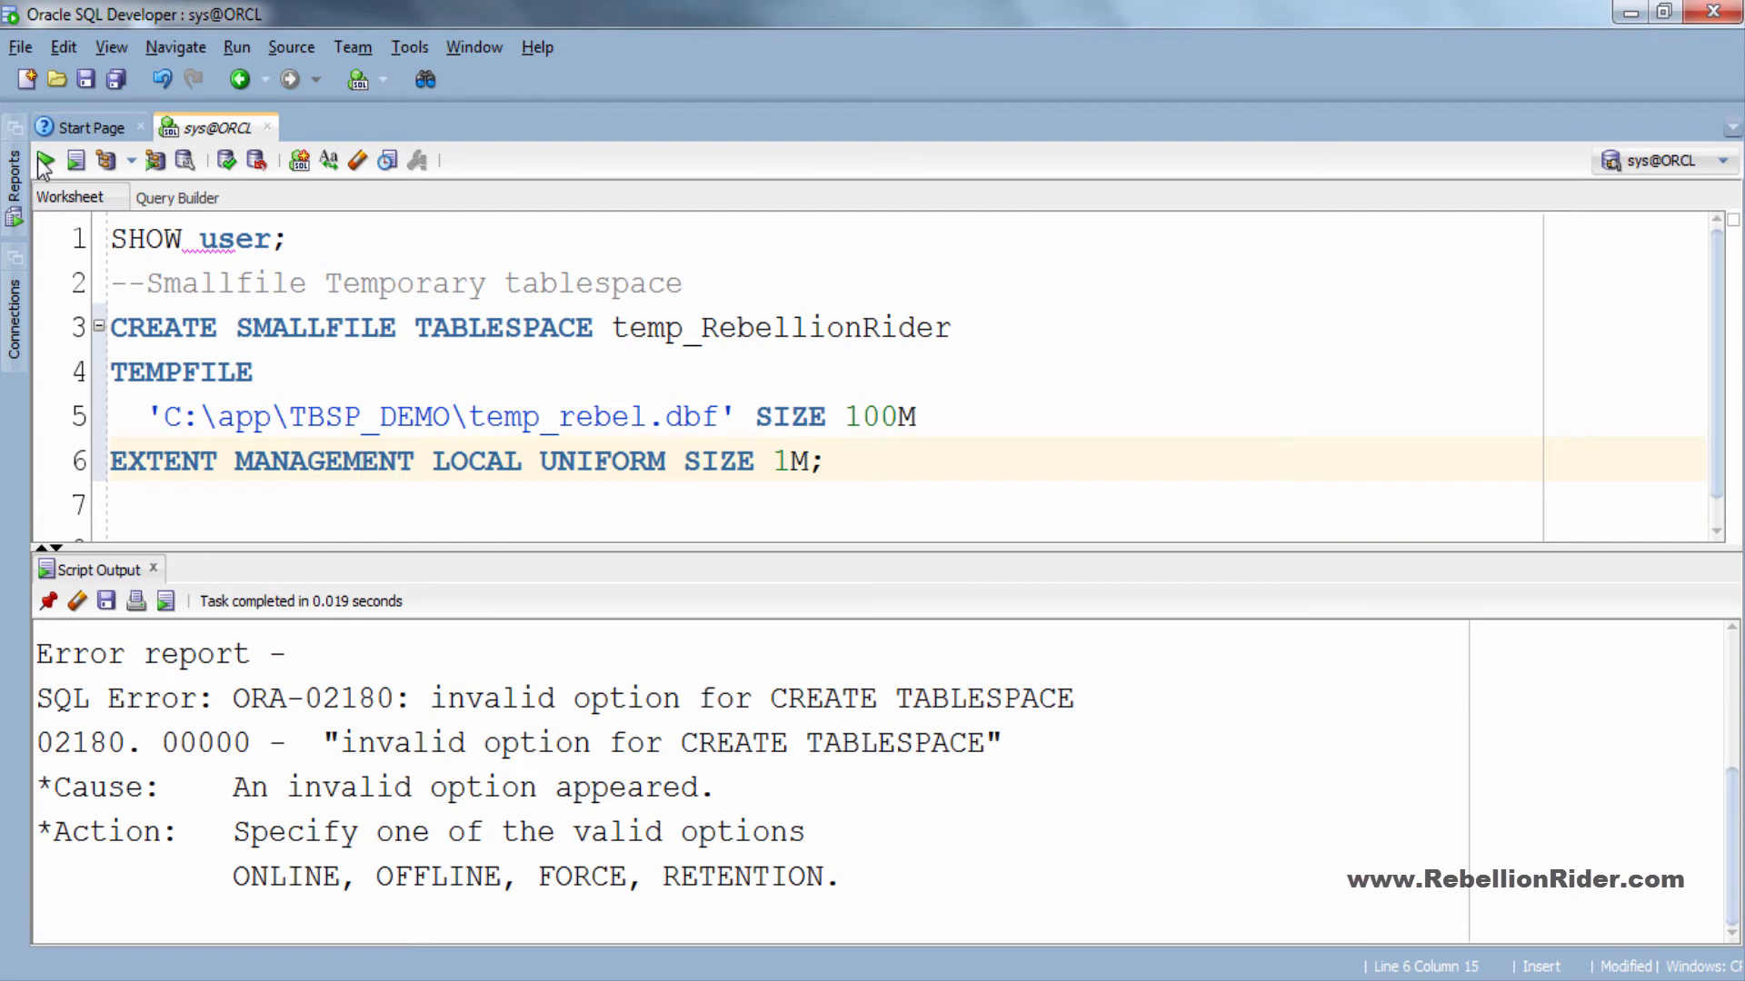
pyautogui.doubleClick(319, 698)
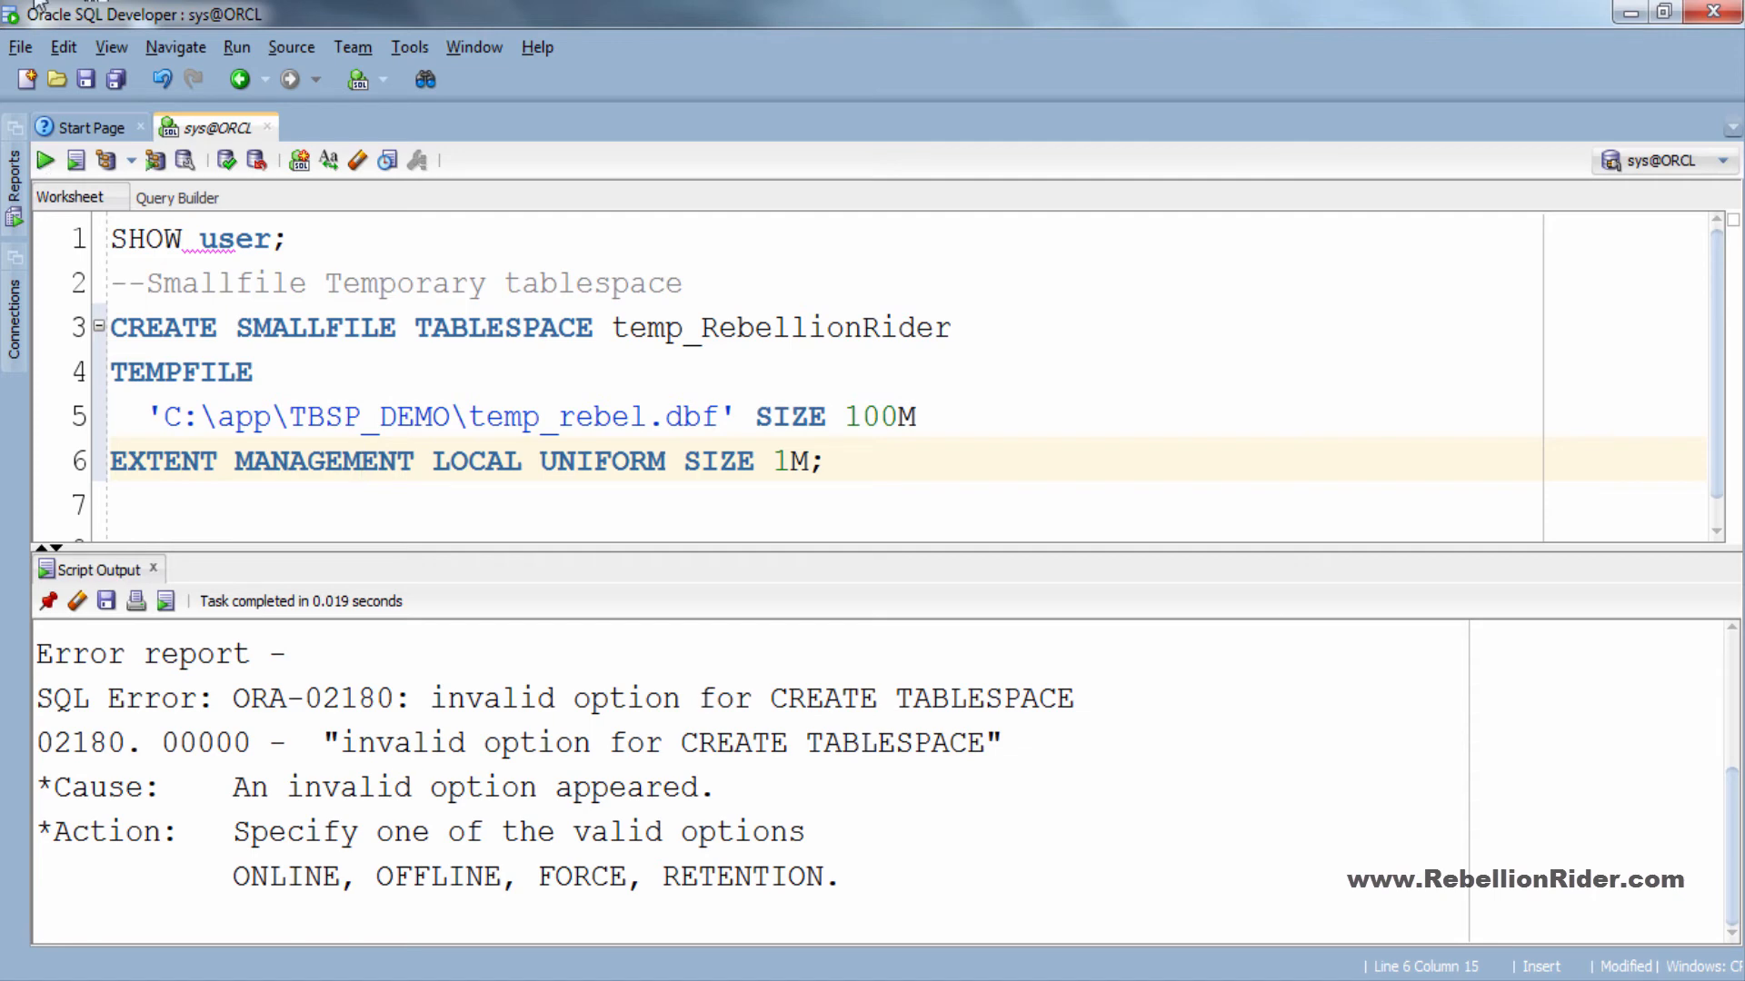
# Step: Add TEMPORARY after SMALLFILE and run the statement so the smallfile temporary tablespace is created
pyautogui.write('TEMPORARY')
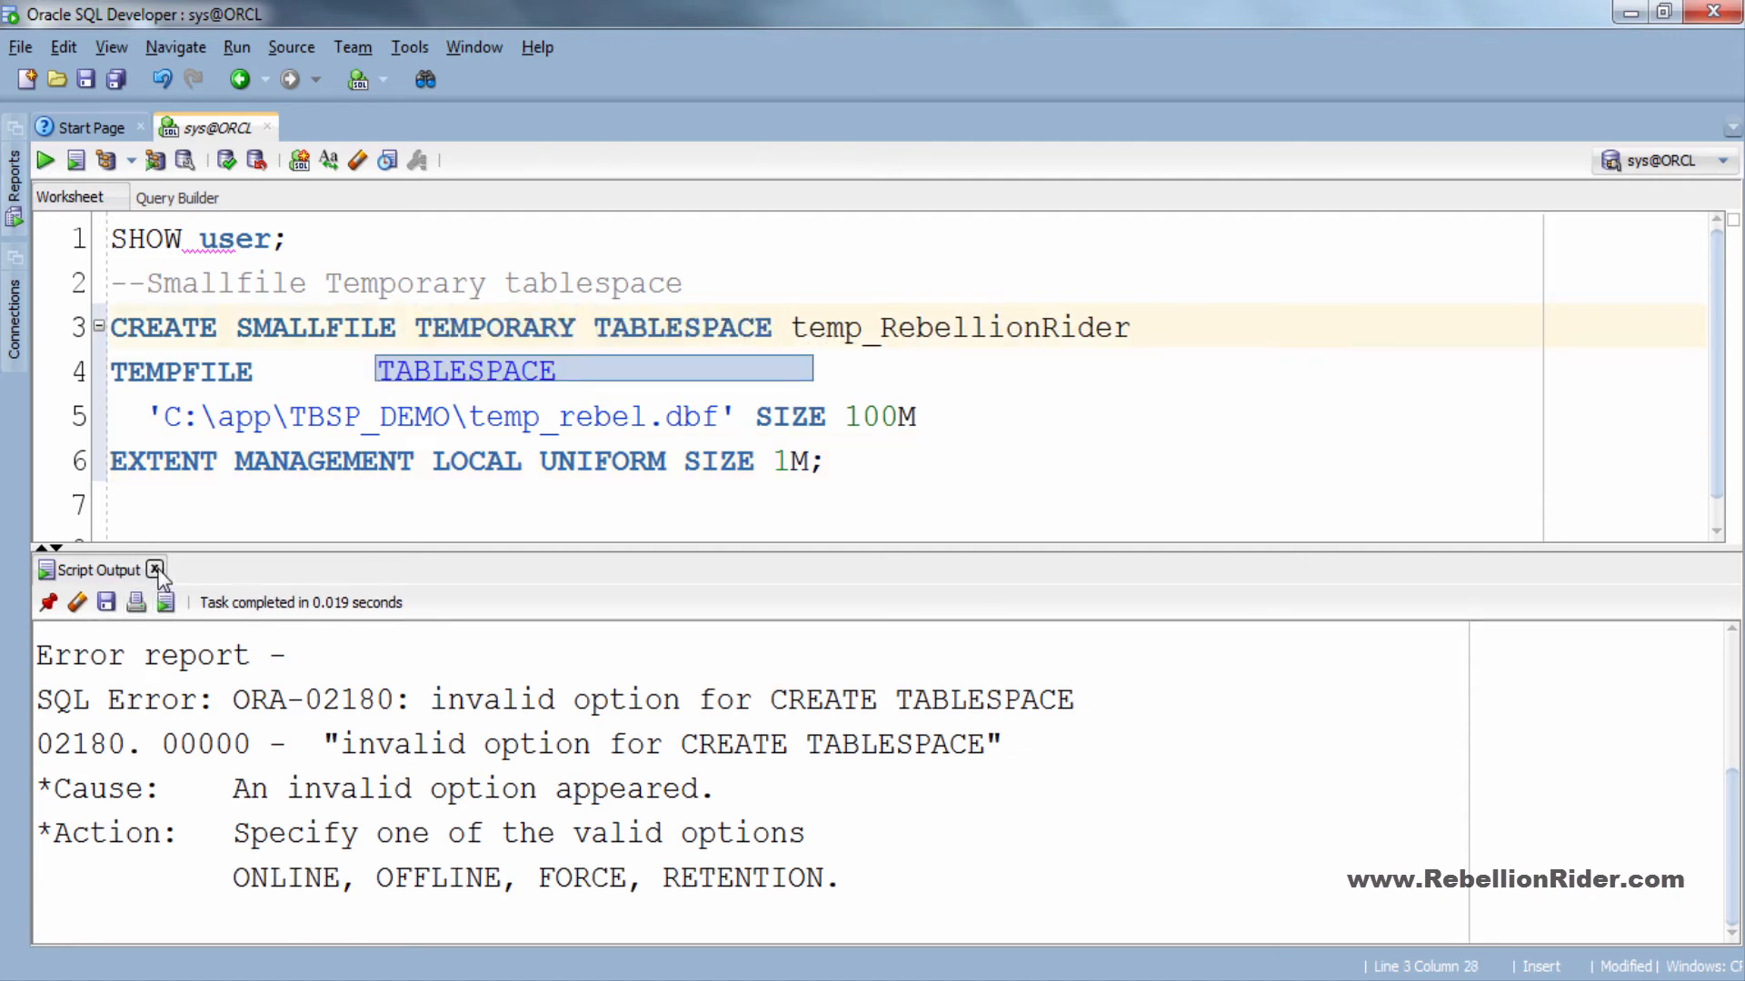
pyautogui.click(155, 569)
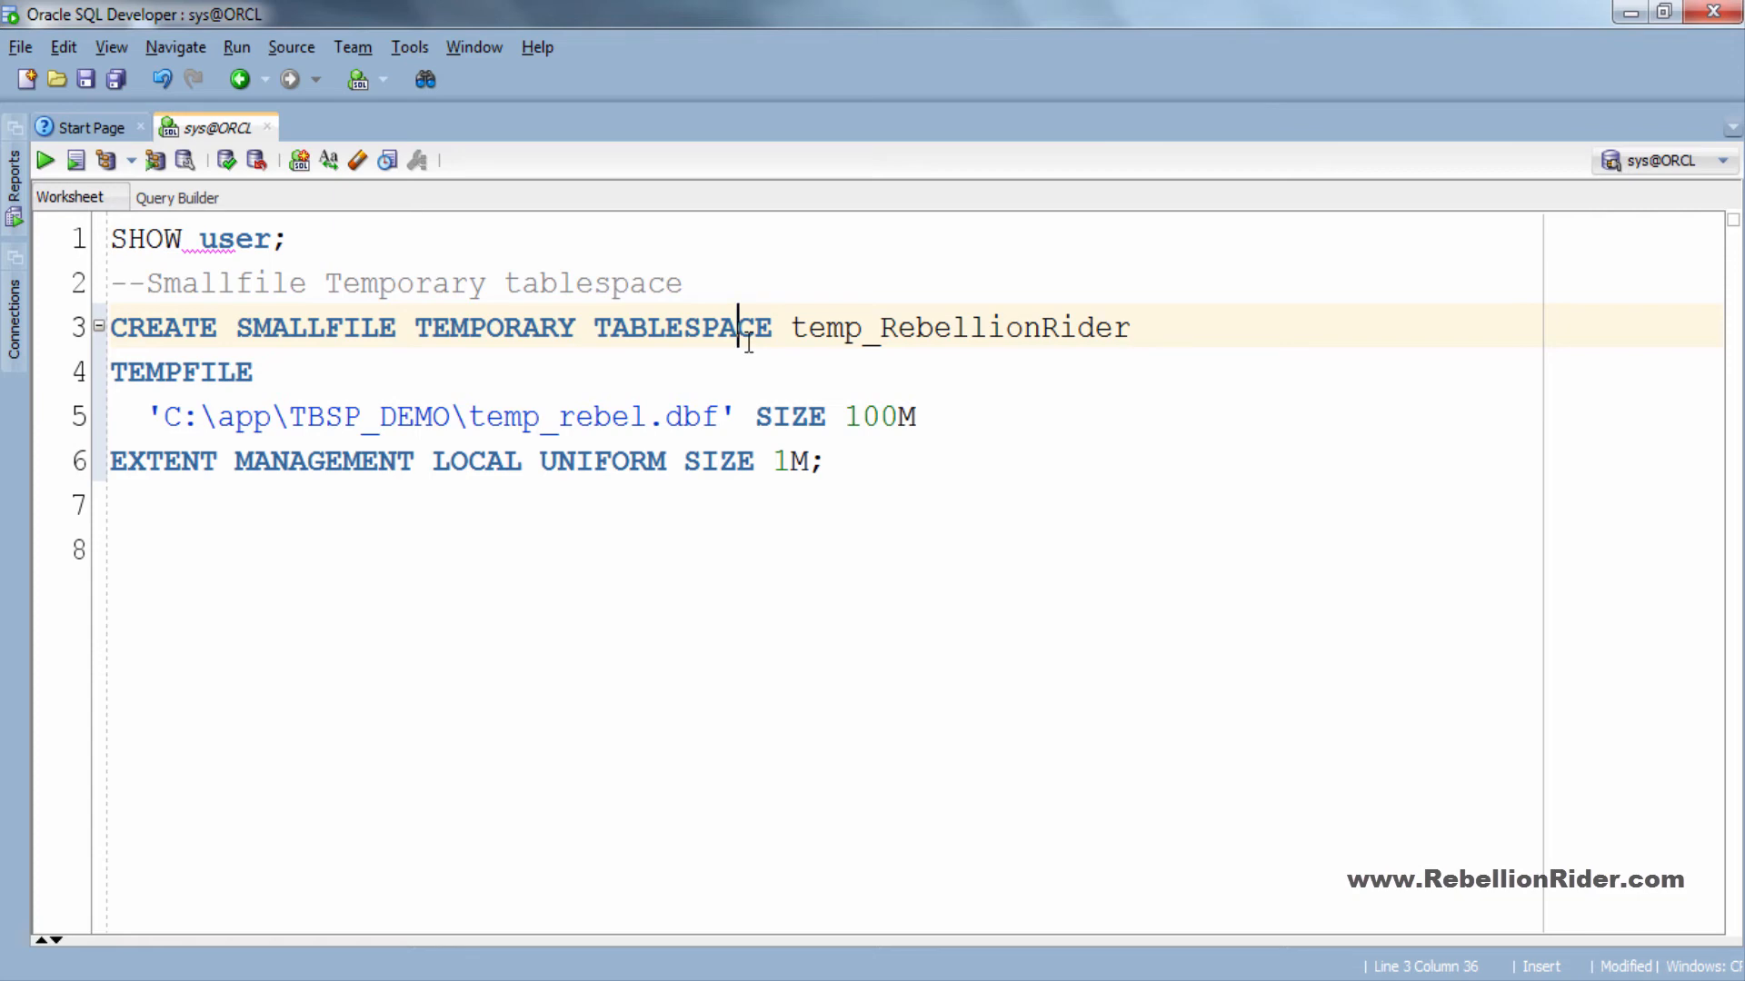
pyautogui.moveTo(45, 160)
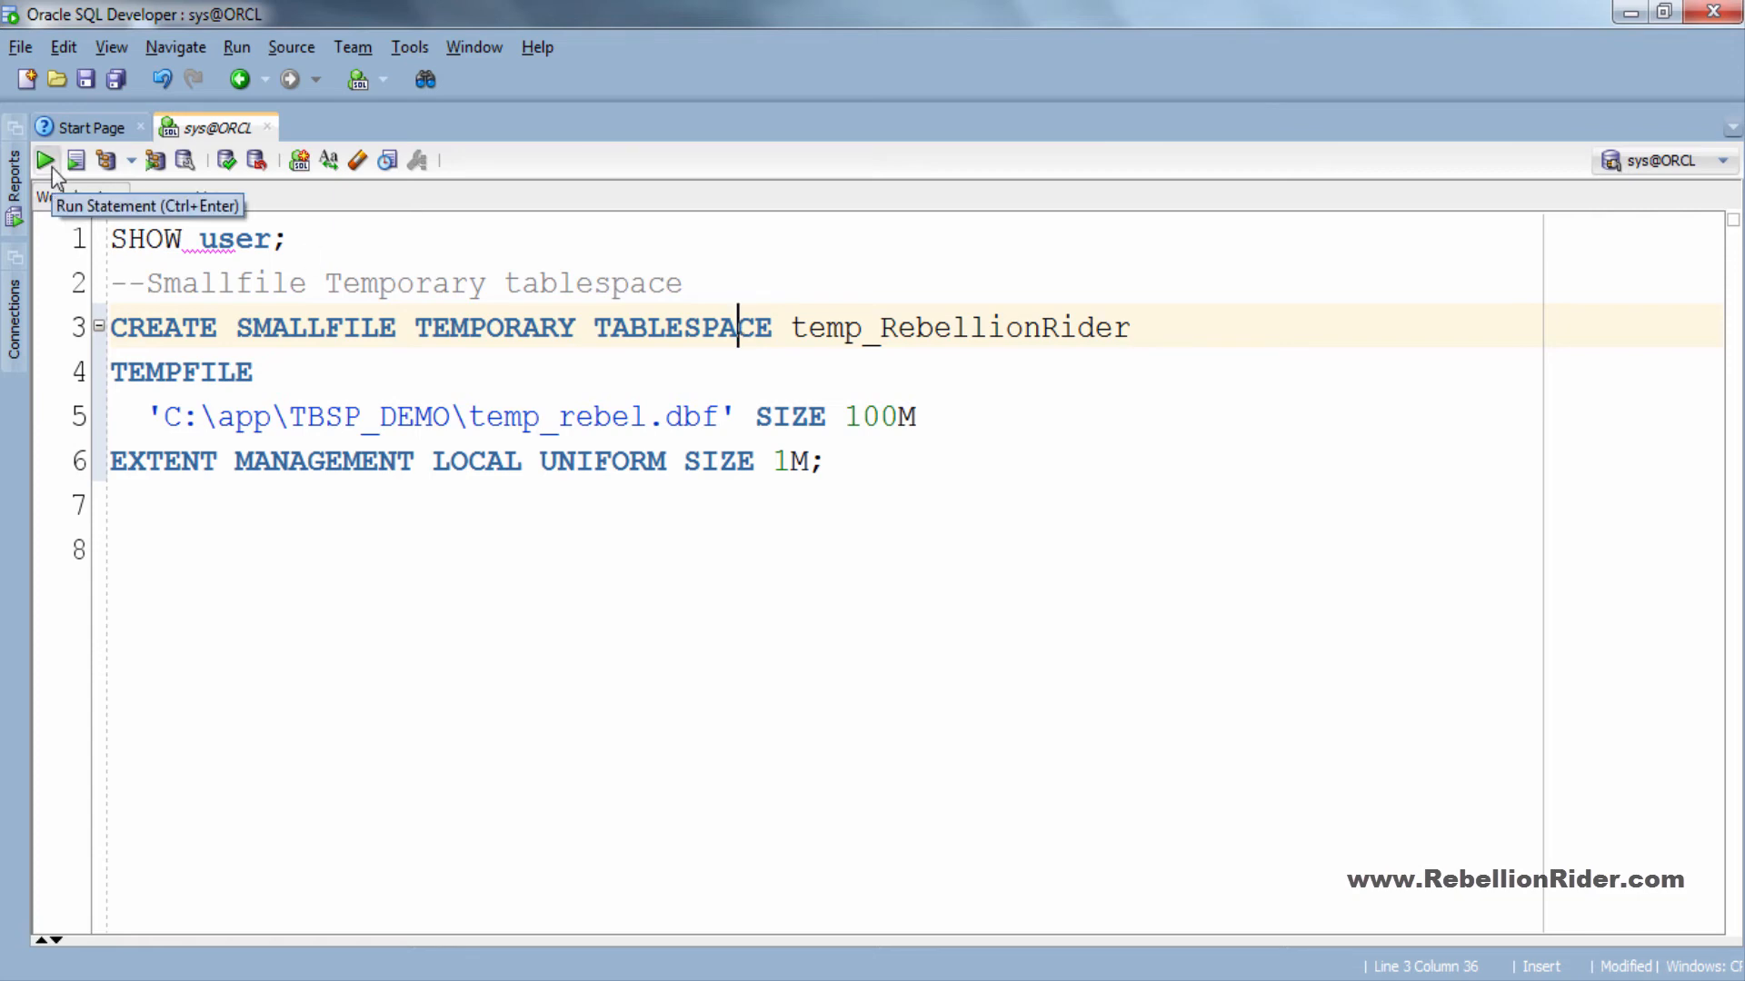
pyautogui.click(45, 159)
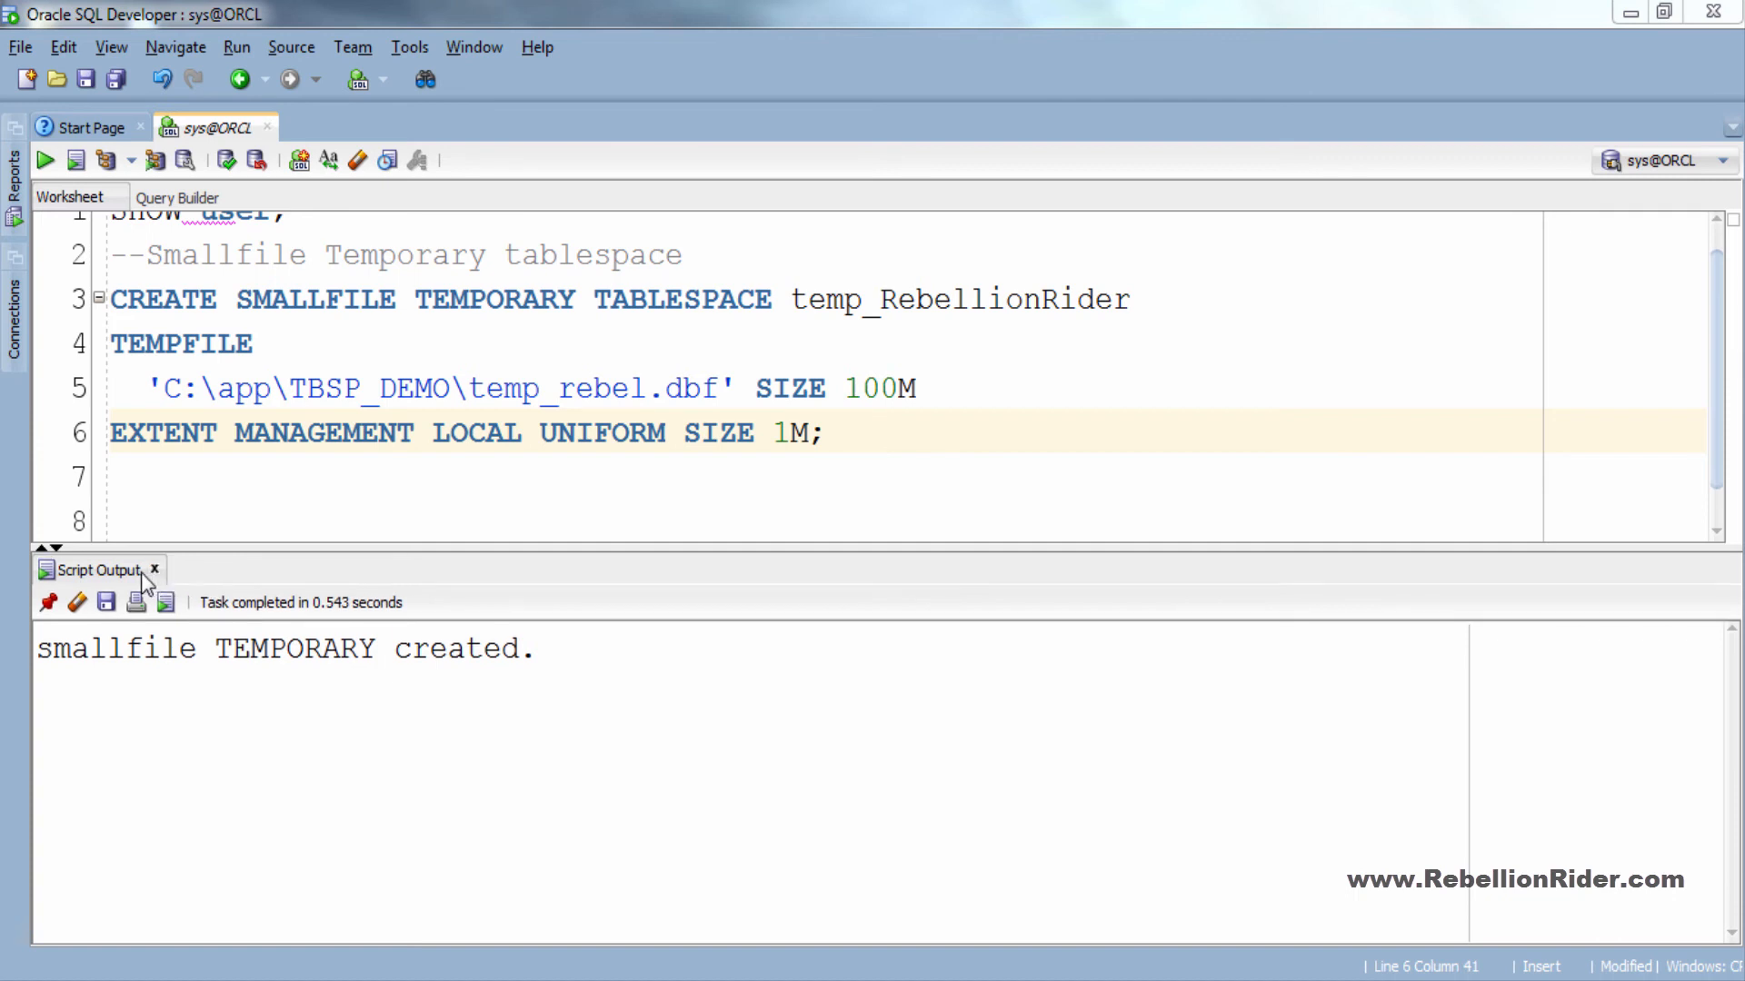
# Step: Add a --Bigfile temporary tablespace comment and duplicate the smallfile statement below it
pyautogui.click(154, 570)
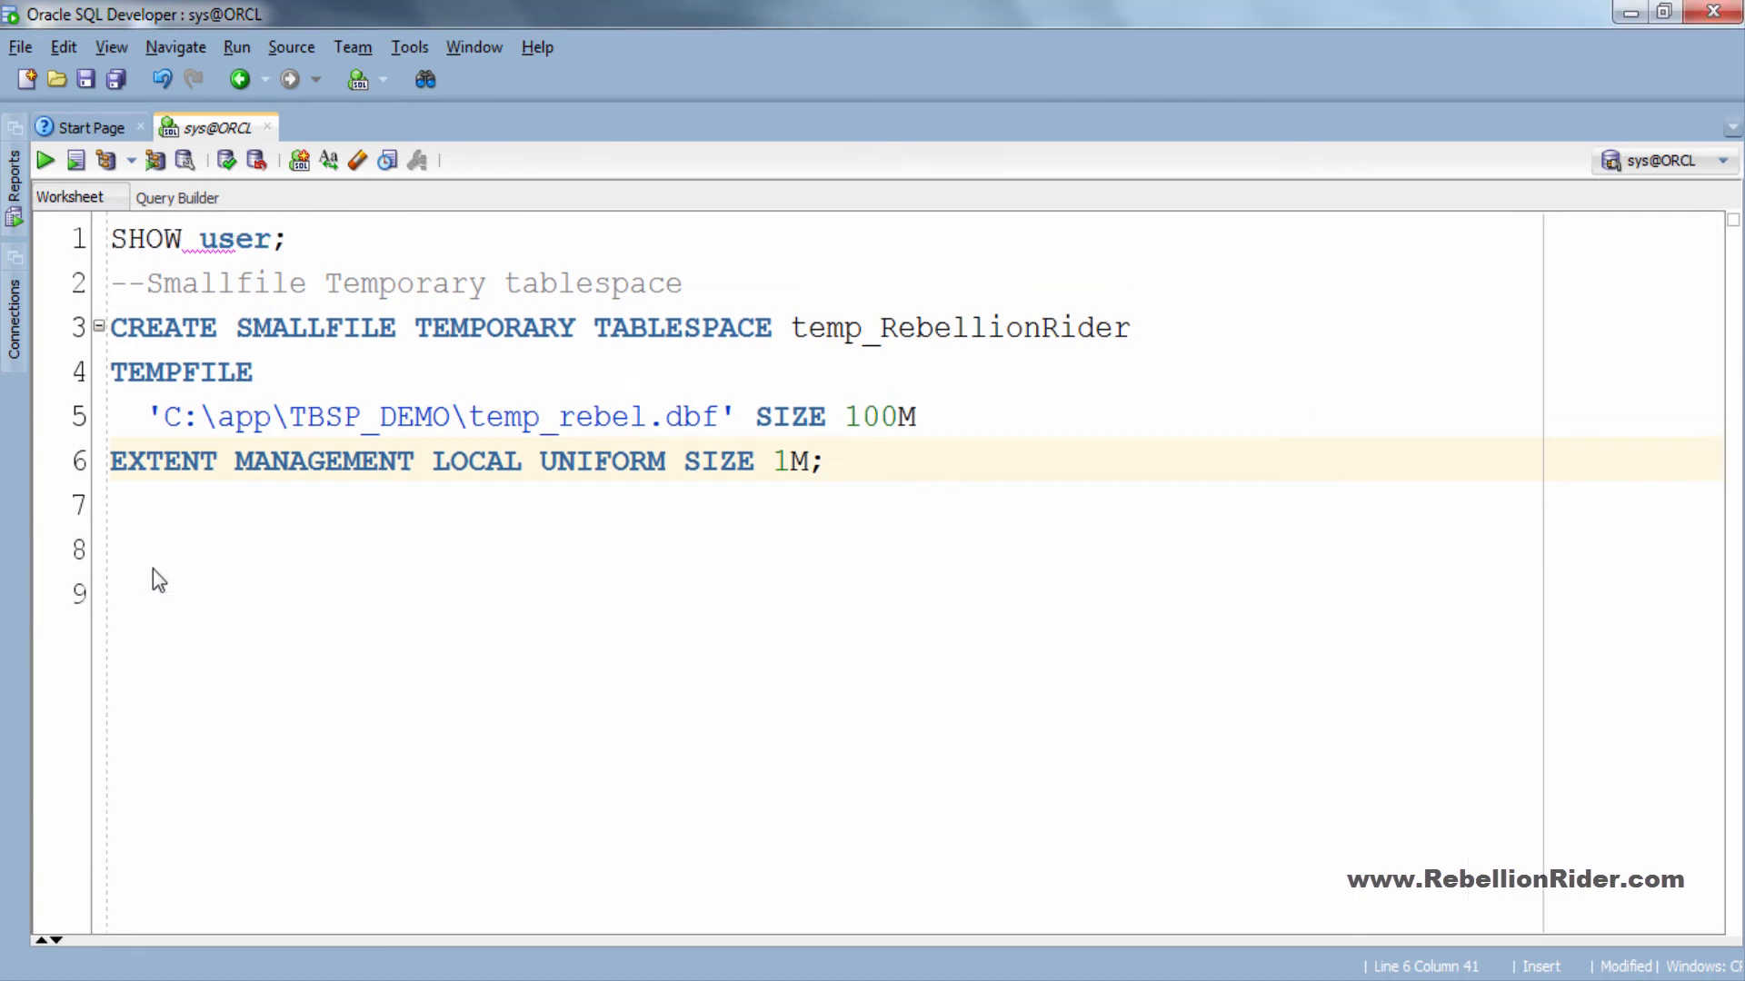
pyautogui.write('--Bigfile temporary tablespace')
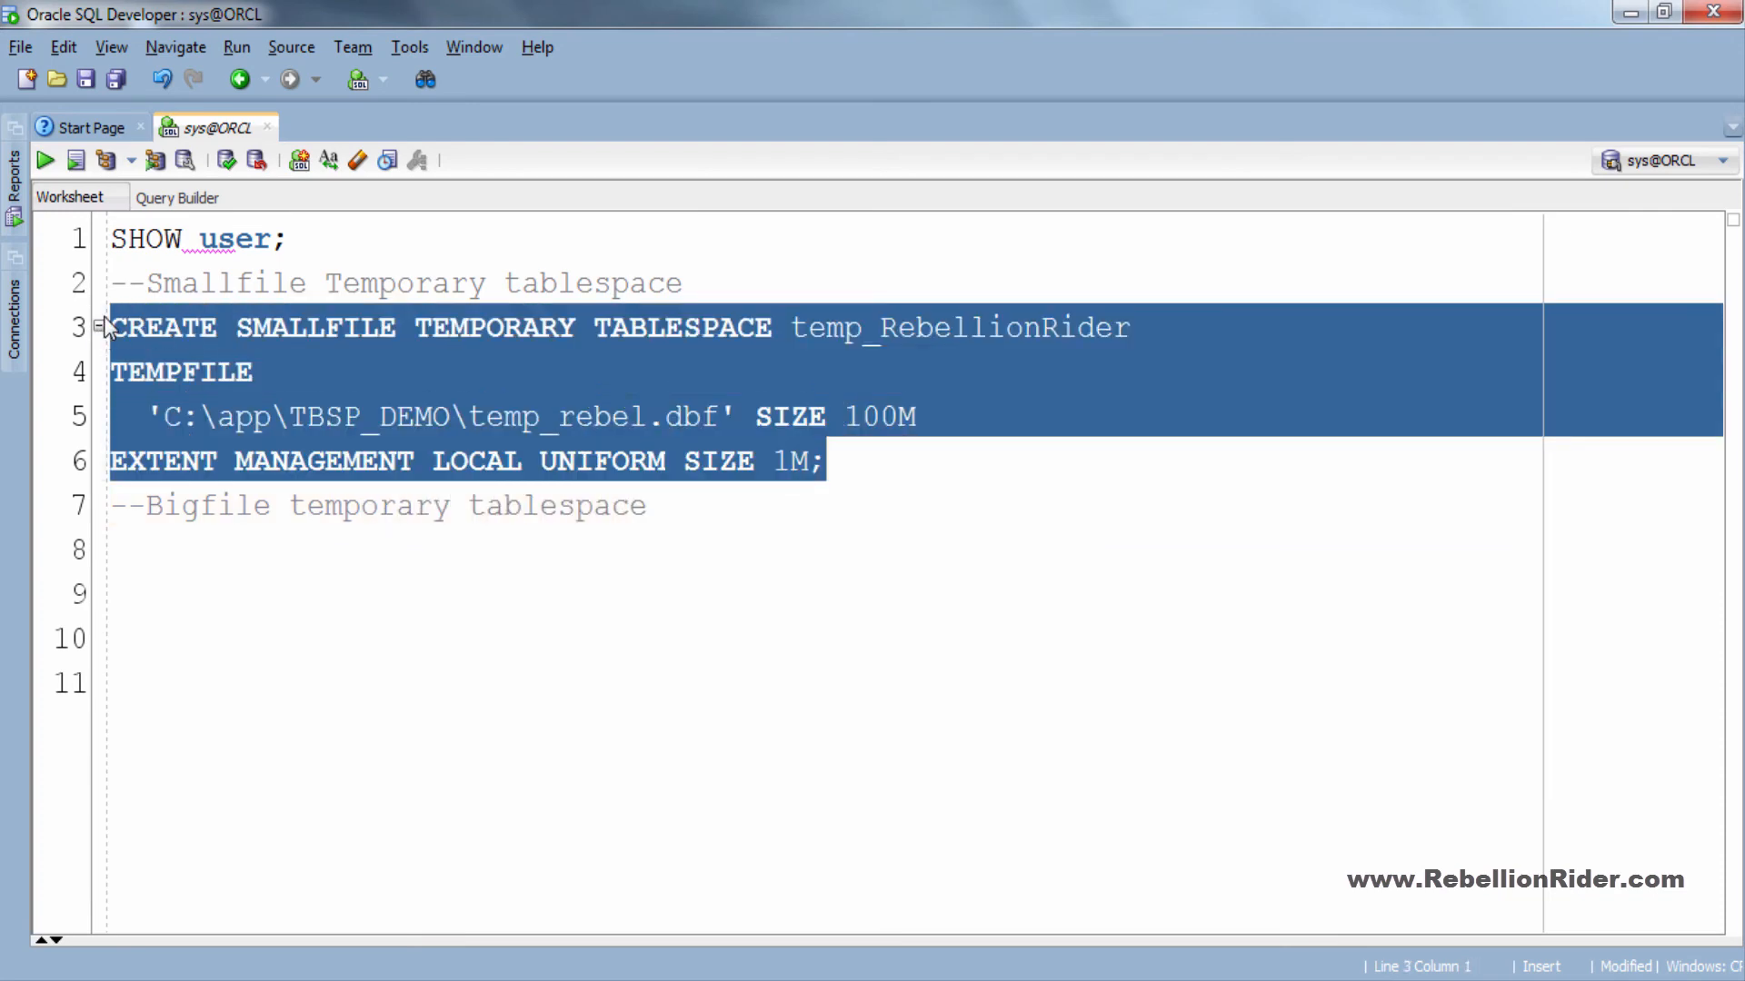
pyautogui.click(138, 556)
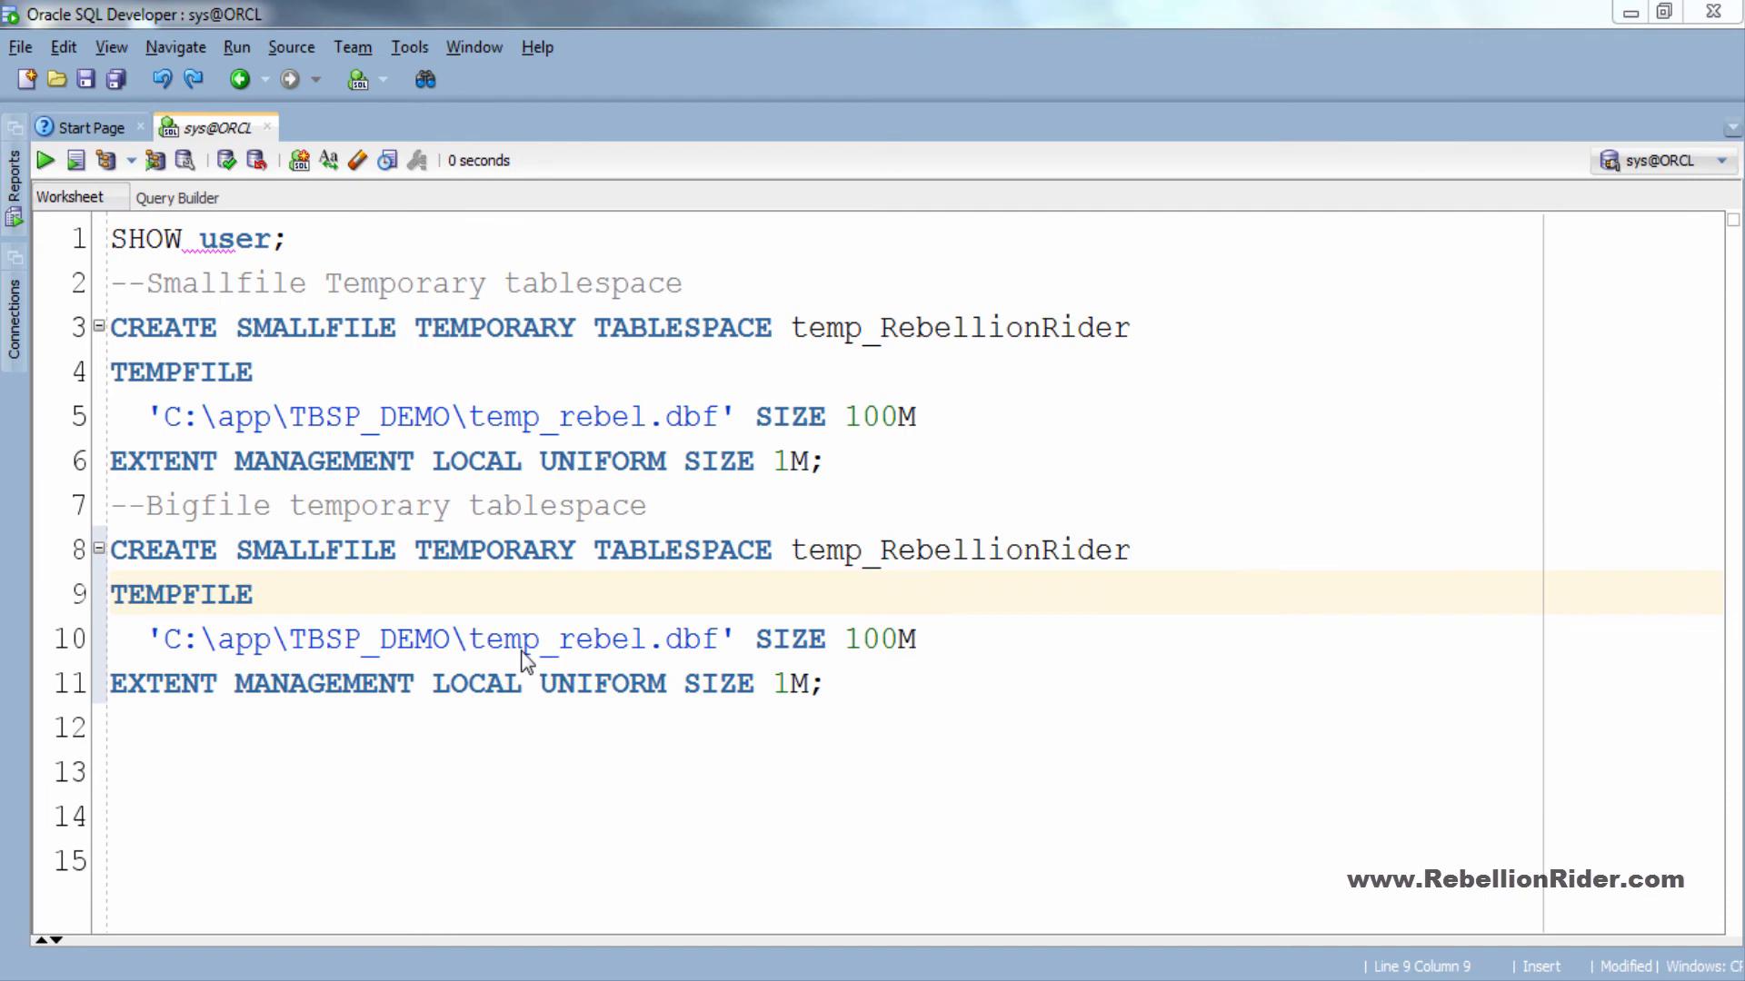
pyautogui.moveTo(347, 541)
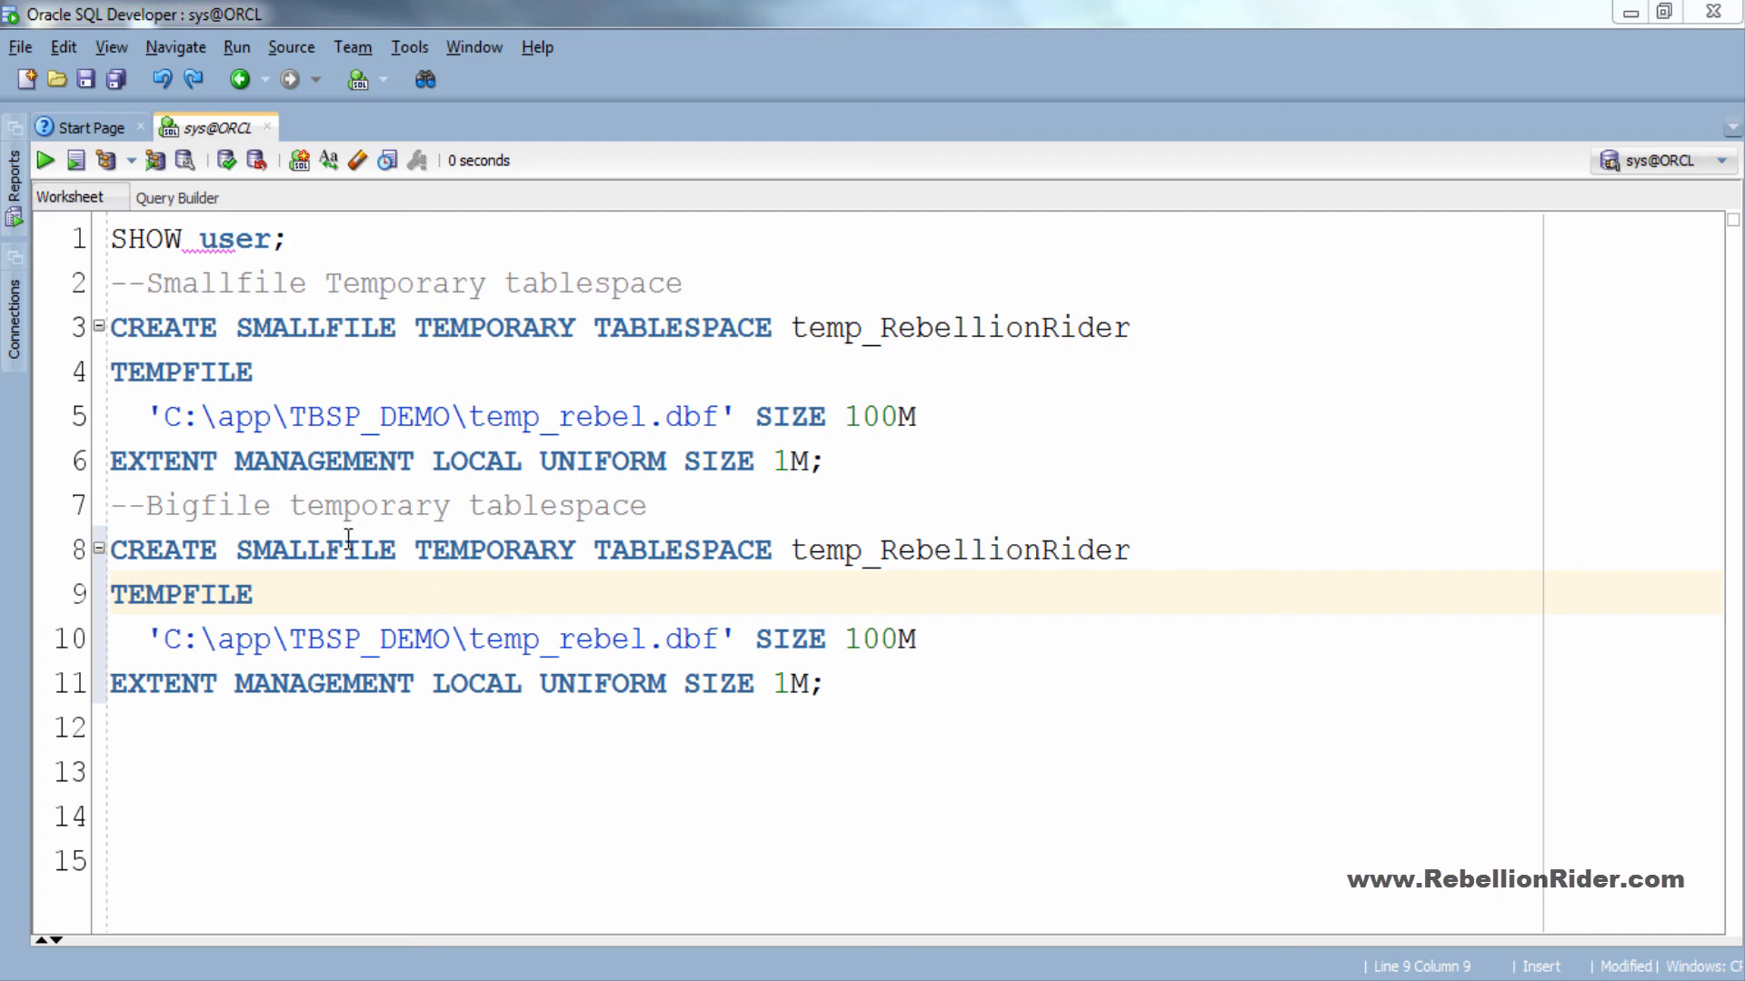
# Step: Change the copy to BIGFILE tablespace temp2_RebellionRider with tempfile temp2_rebel.dbf and run it successfully
pyautogui.doubleClick(316, 550)
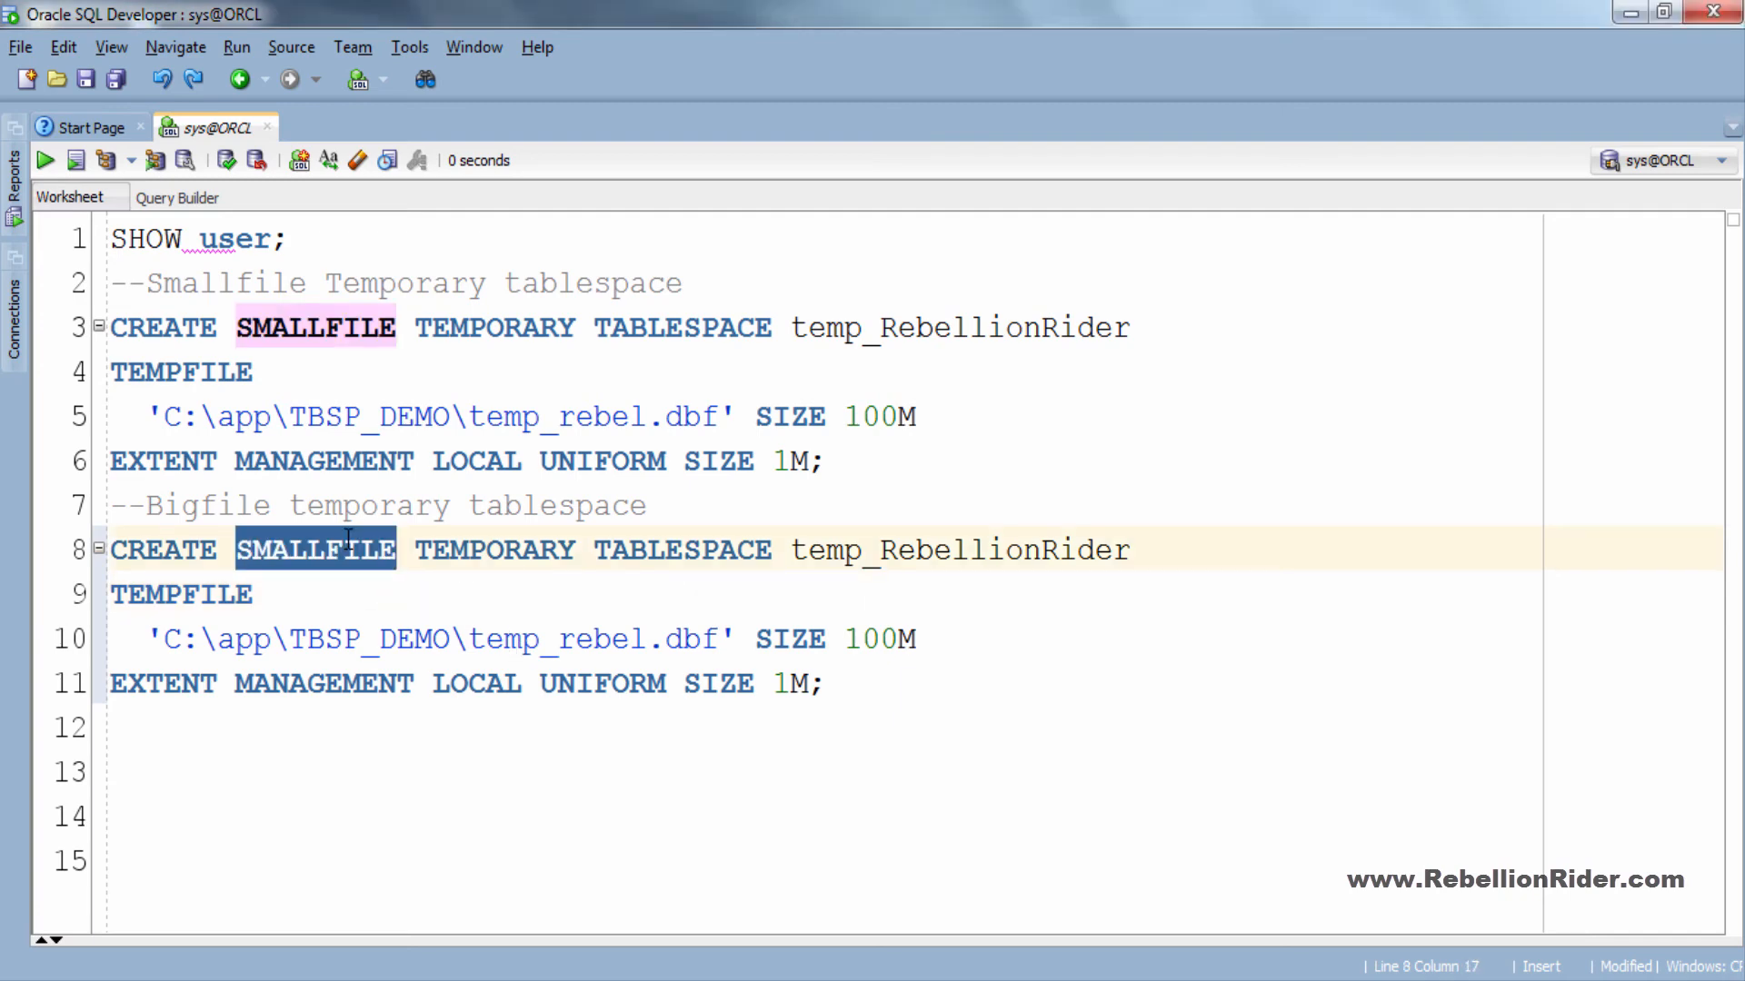
pyautogui.write('BIGFILE')
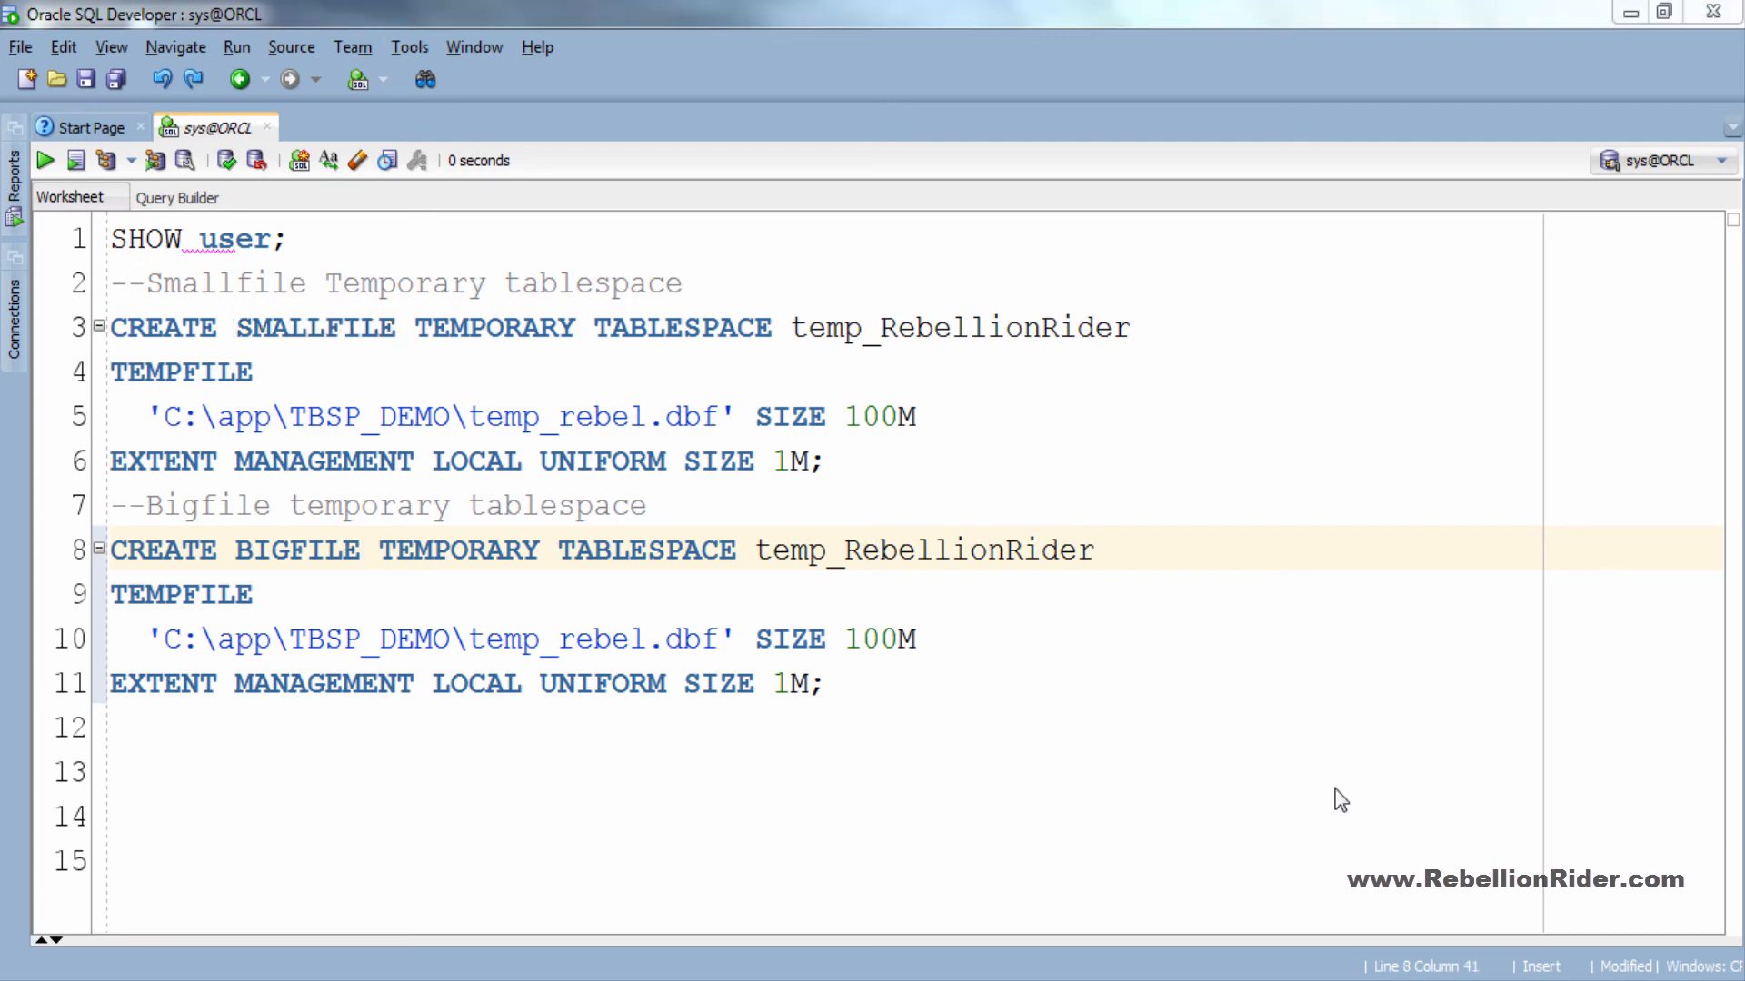
pyautogui.moveTo(822, 558)
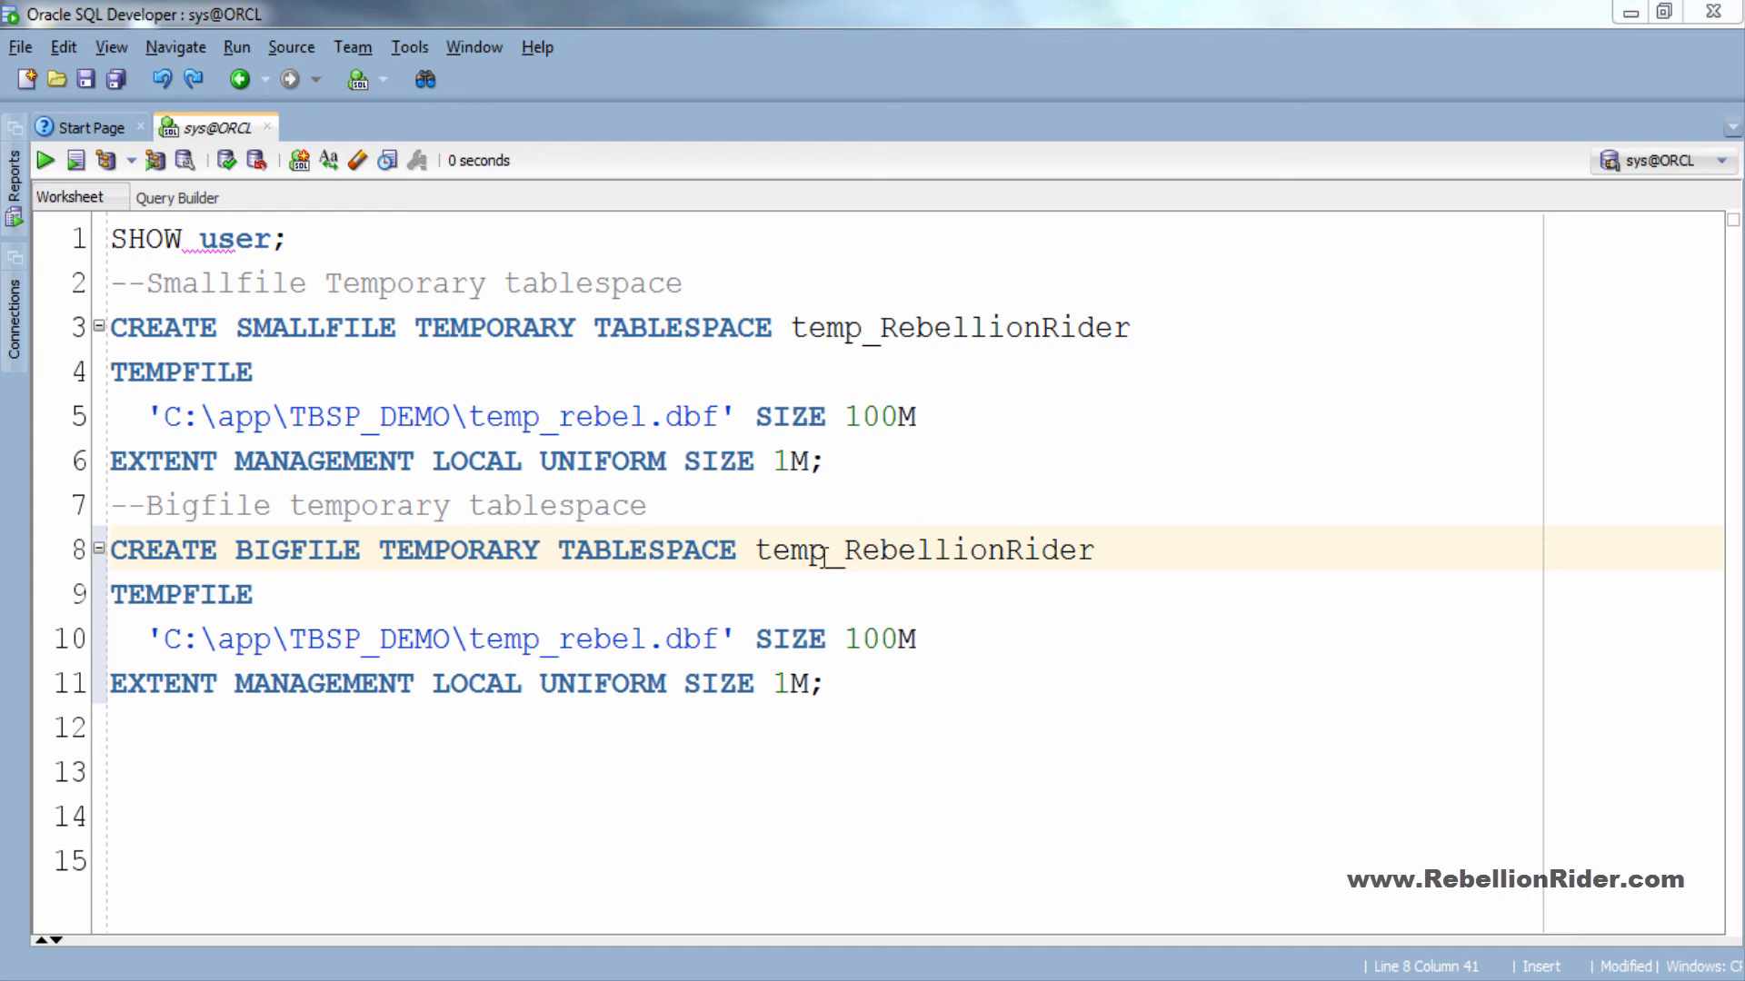
pyautogui.write('2')
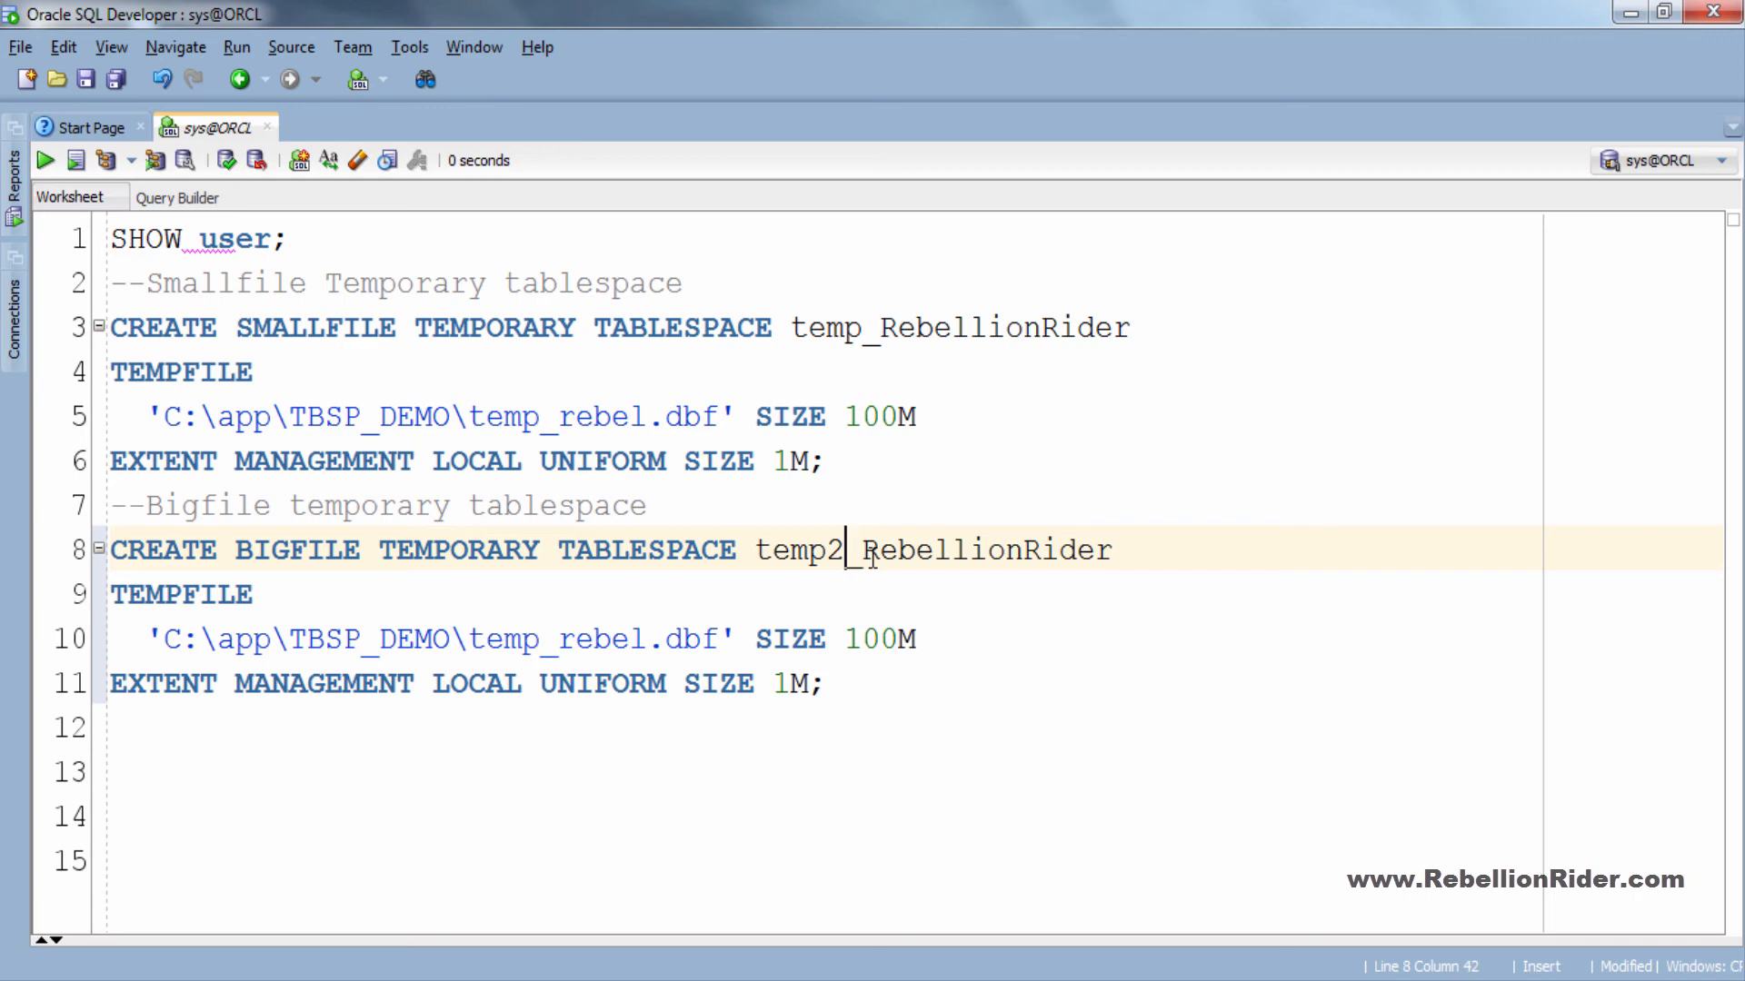
pyautogui.doubleClick(593, 639)
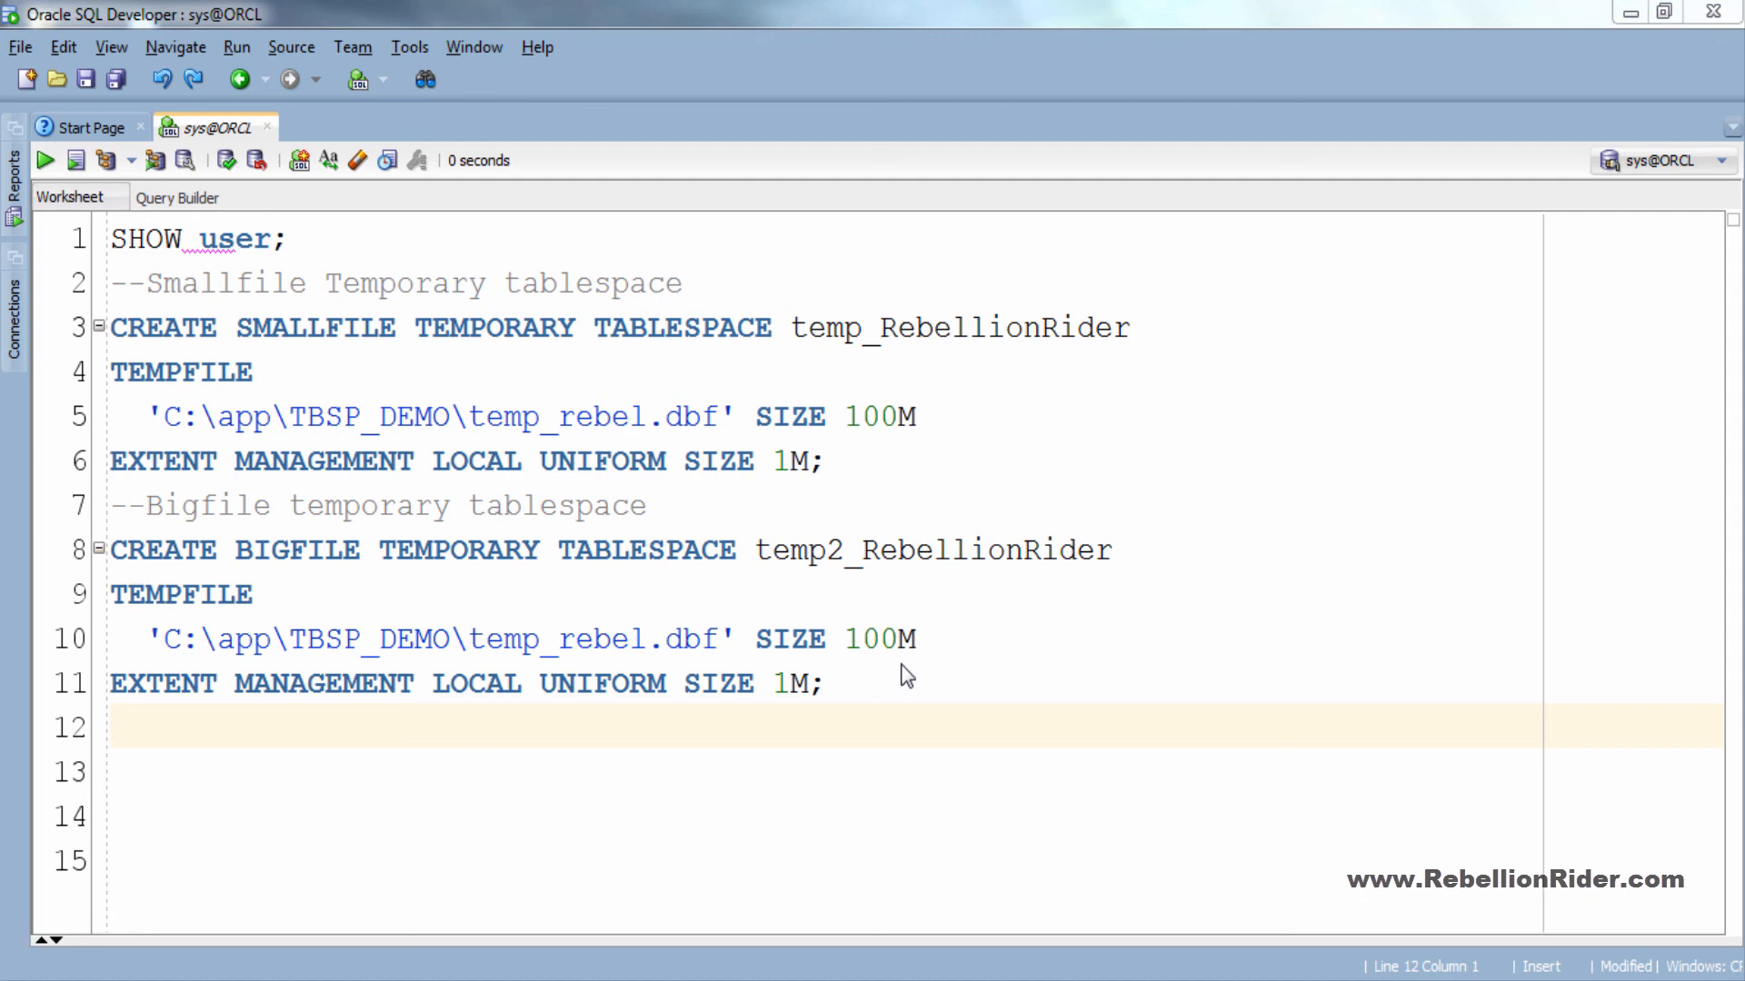
pyautogui.moveTo(505, 683)
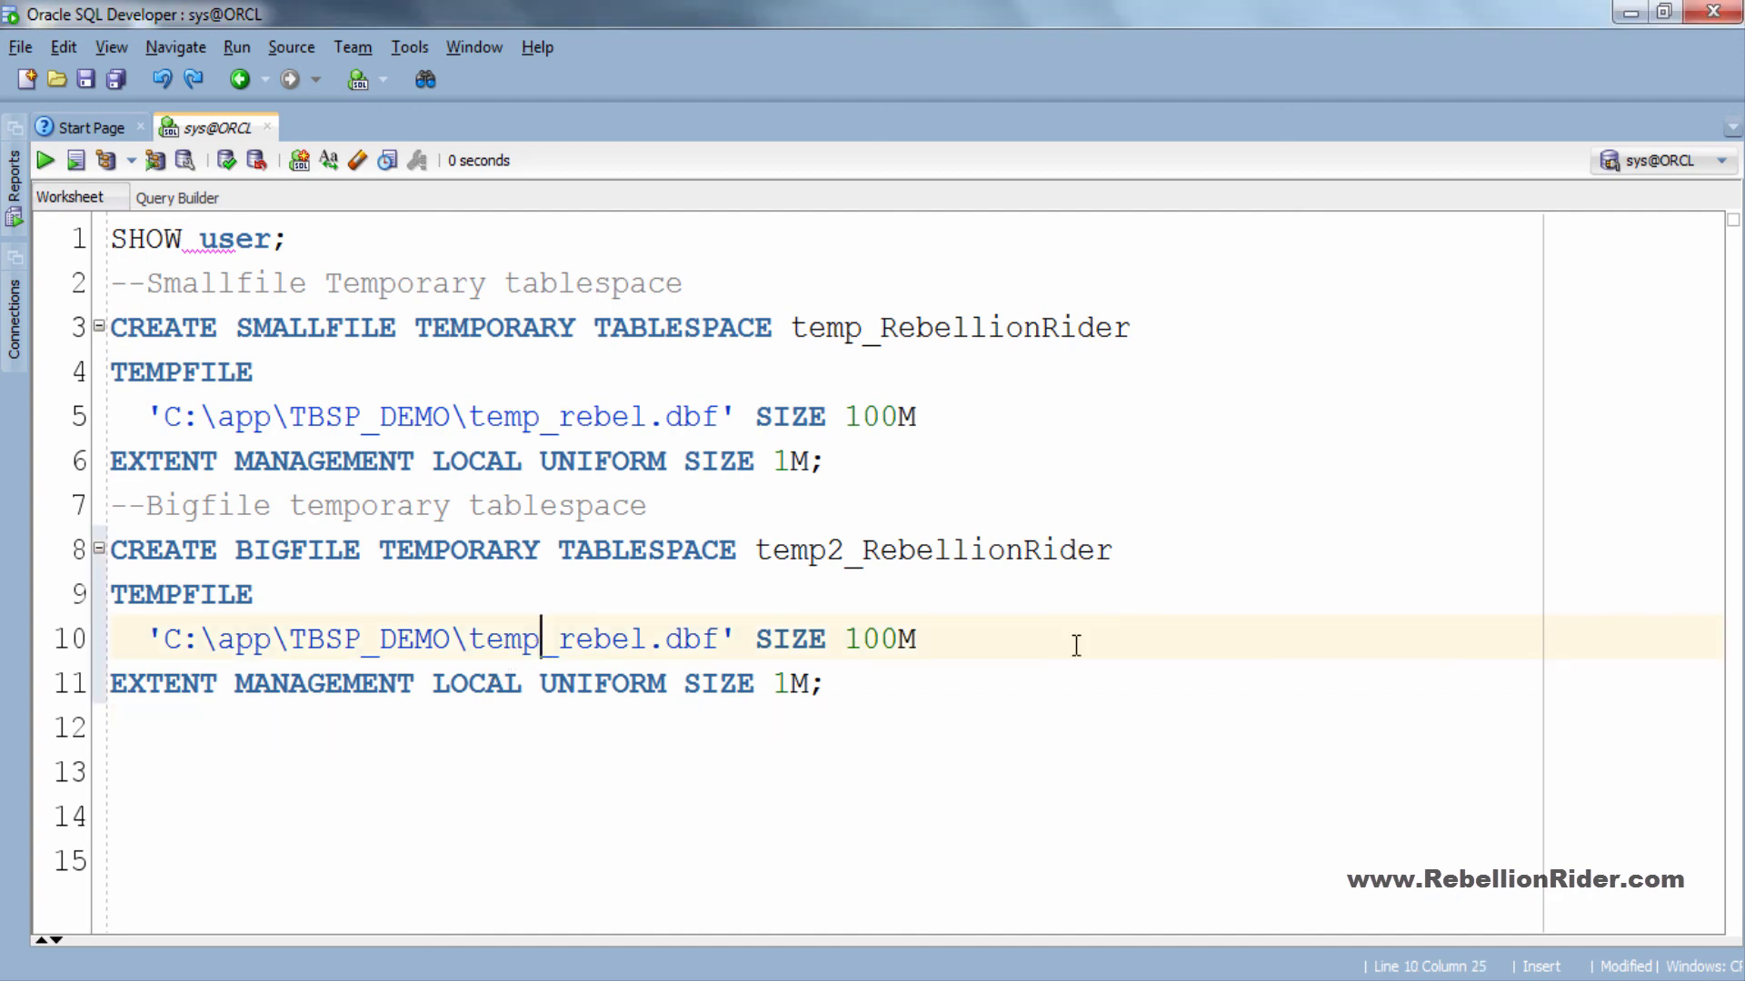
pyautogui.write('2')
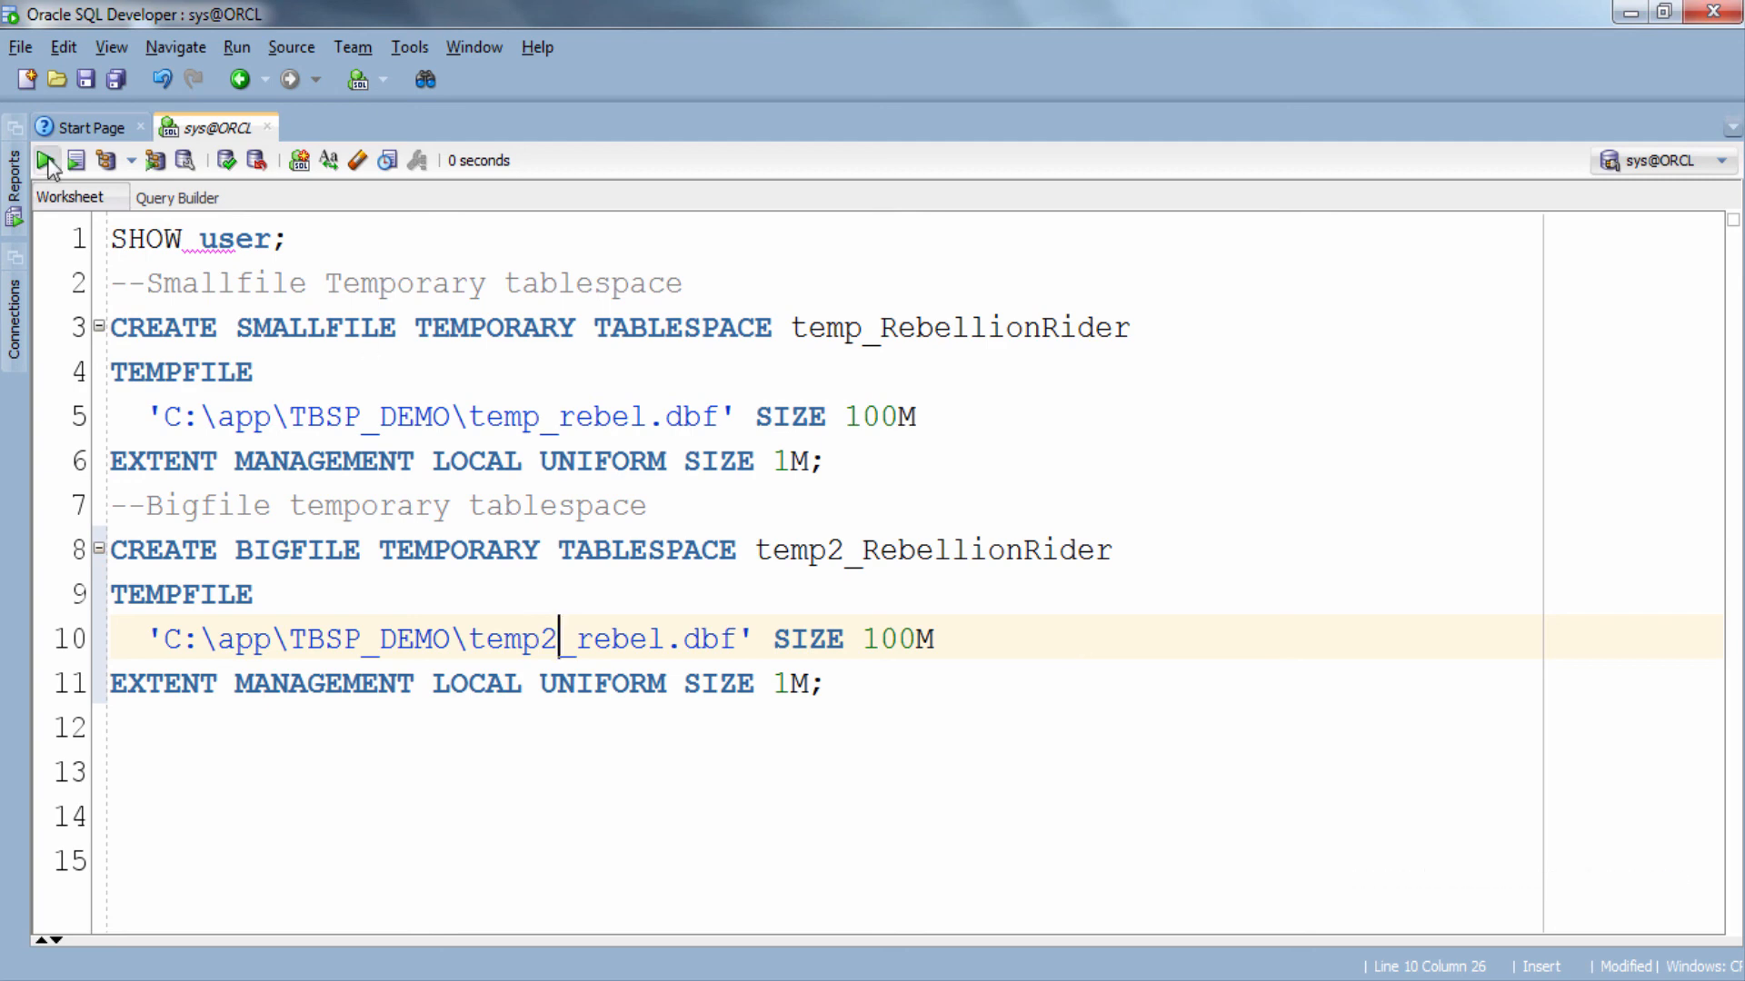
pyautogui.click(45, 160)
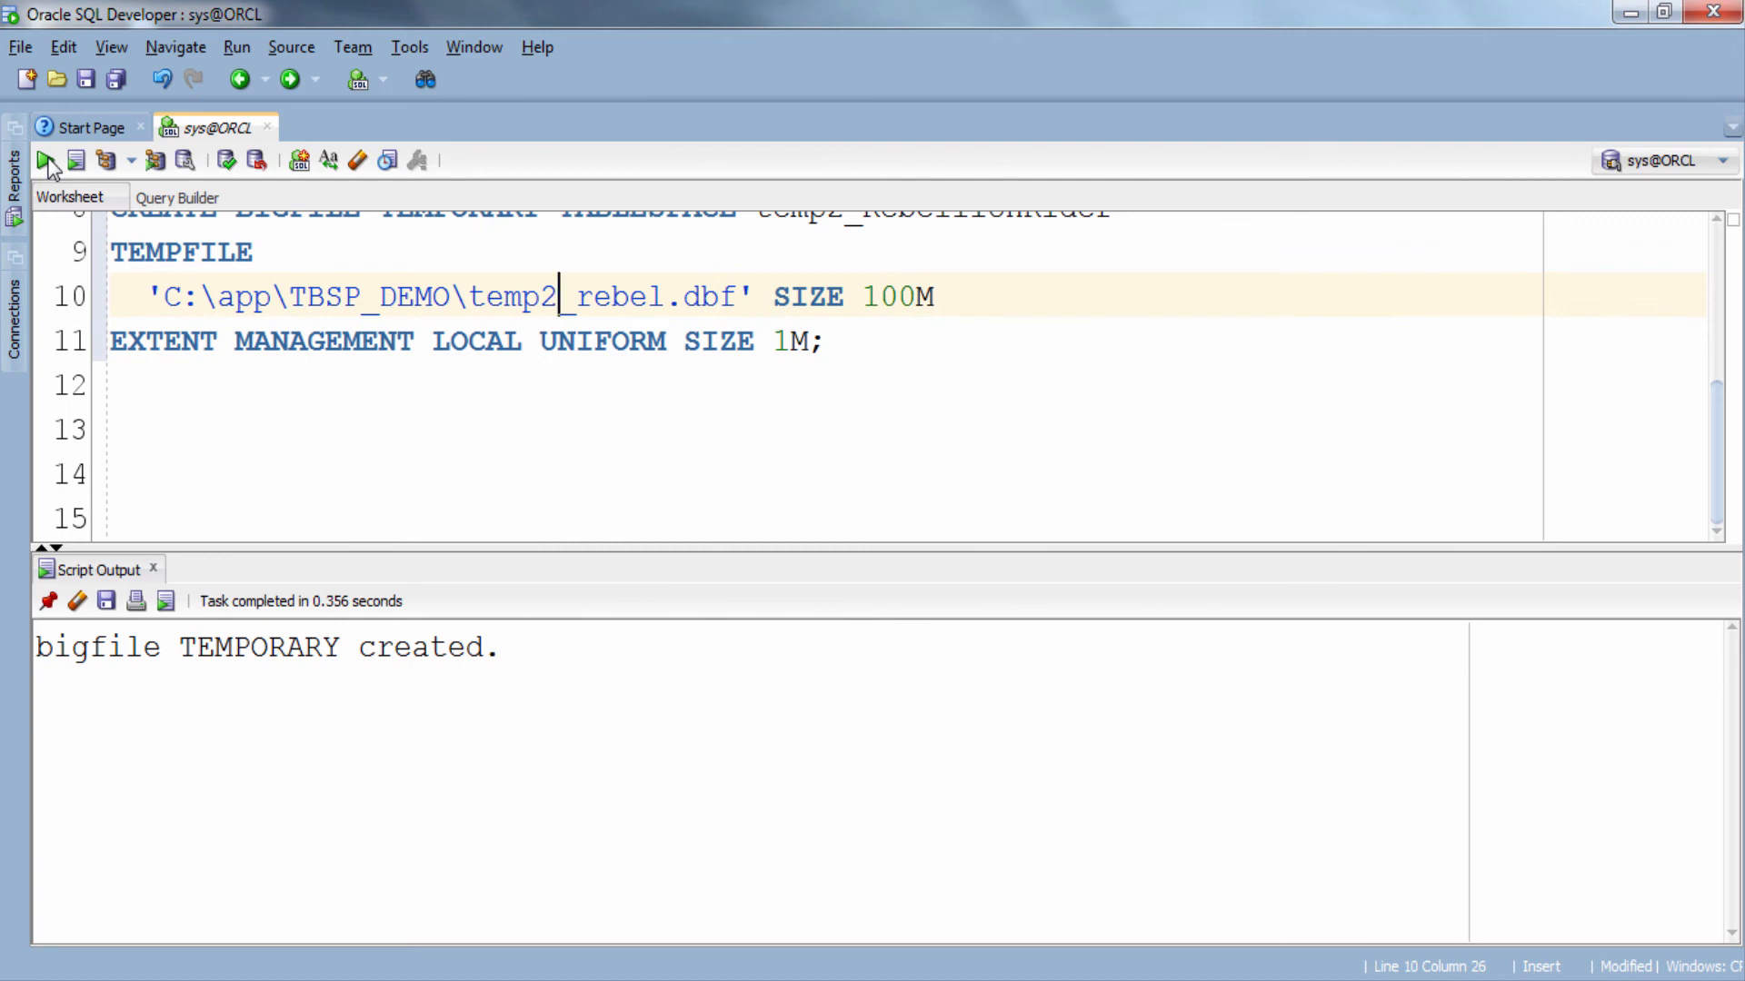